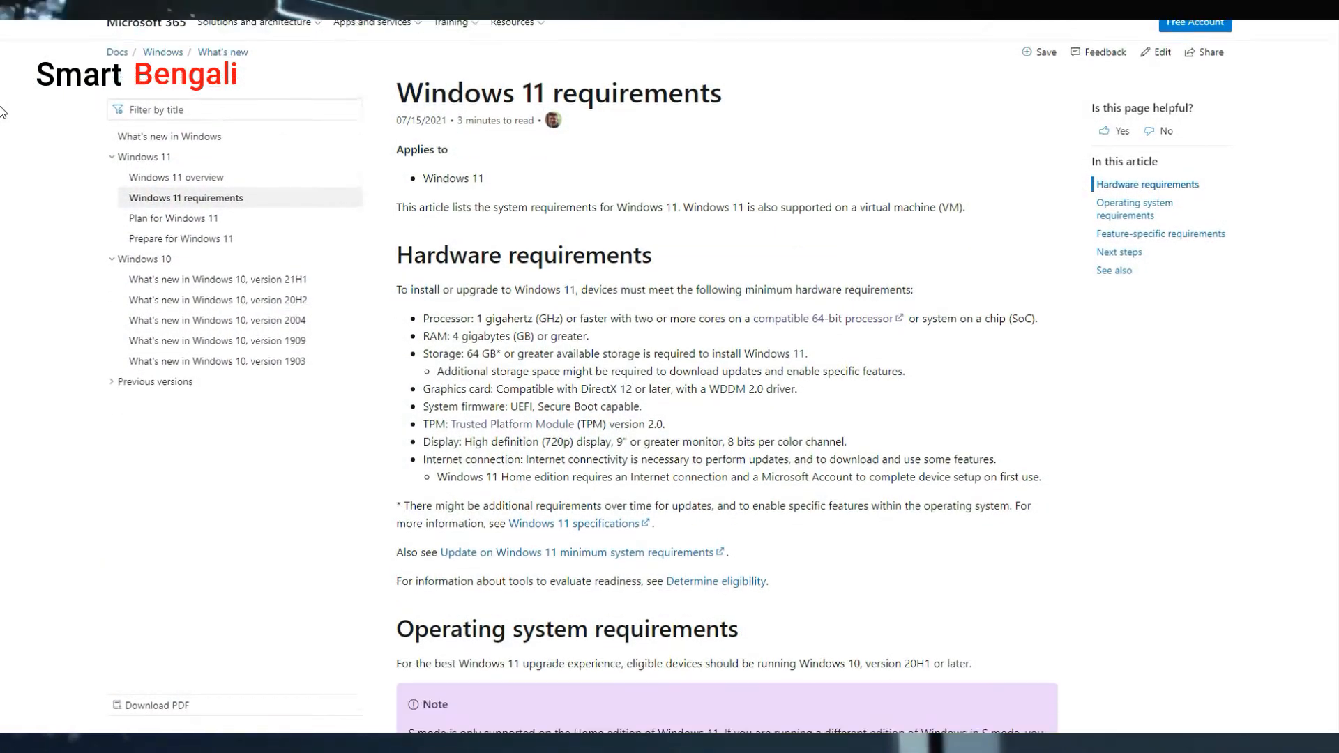
Step: Read through the Windows processor requirements page and go to the Windows 11 supported Intel processors list
scroll("down", 3)
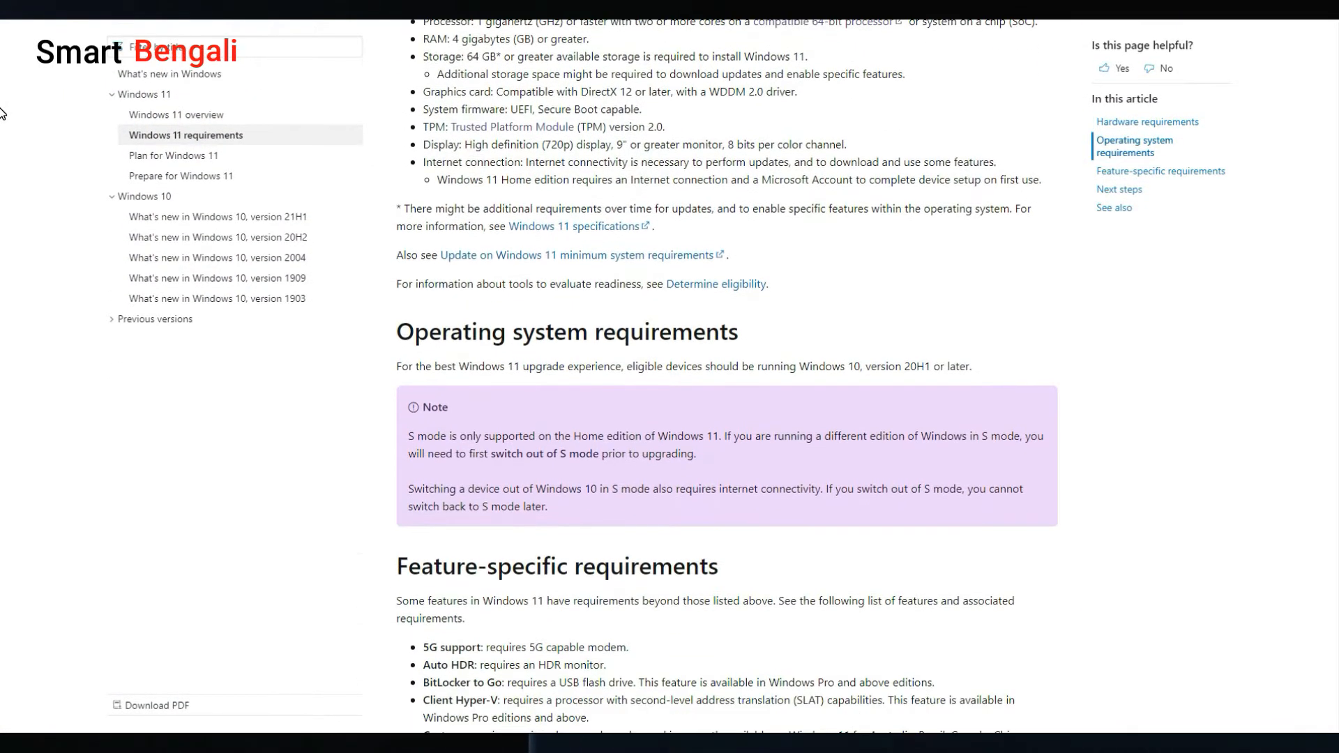
scroll("down", 3)
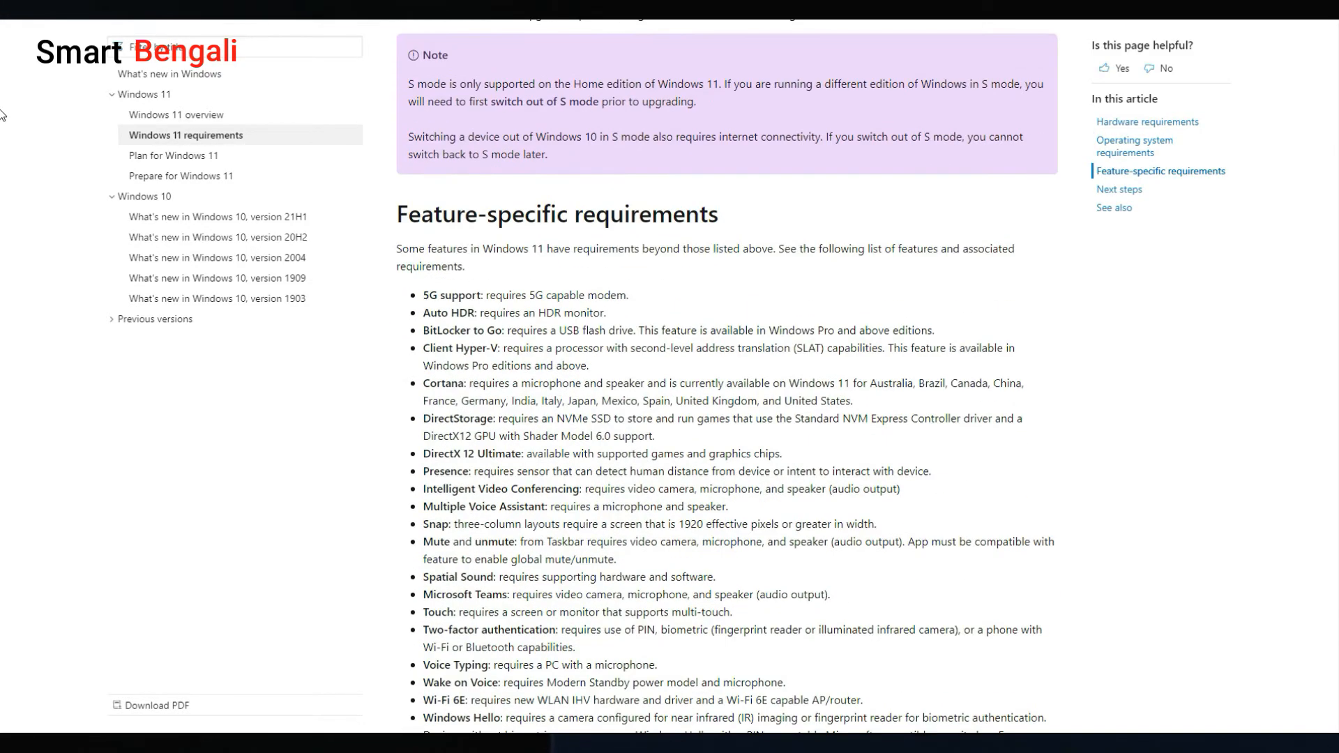
scroll("down", 3)
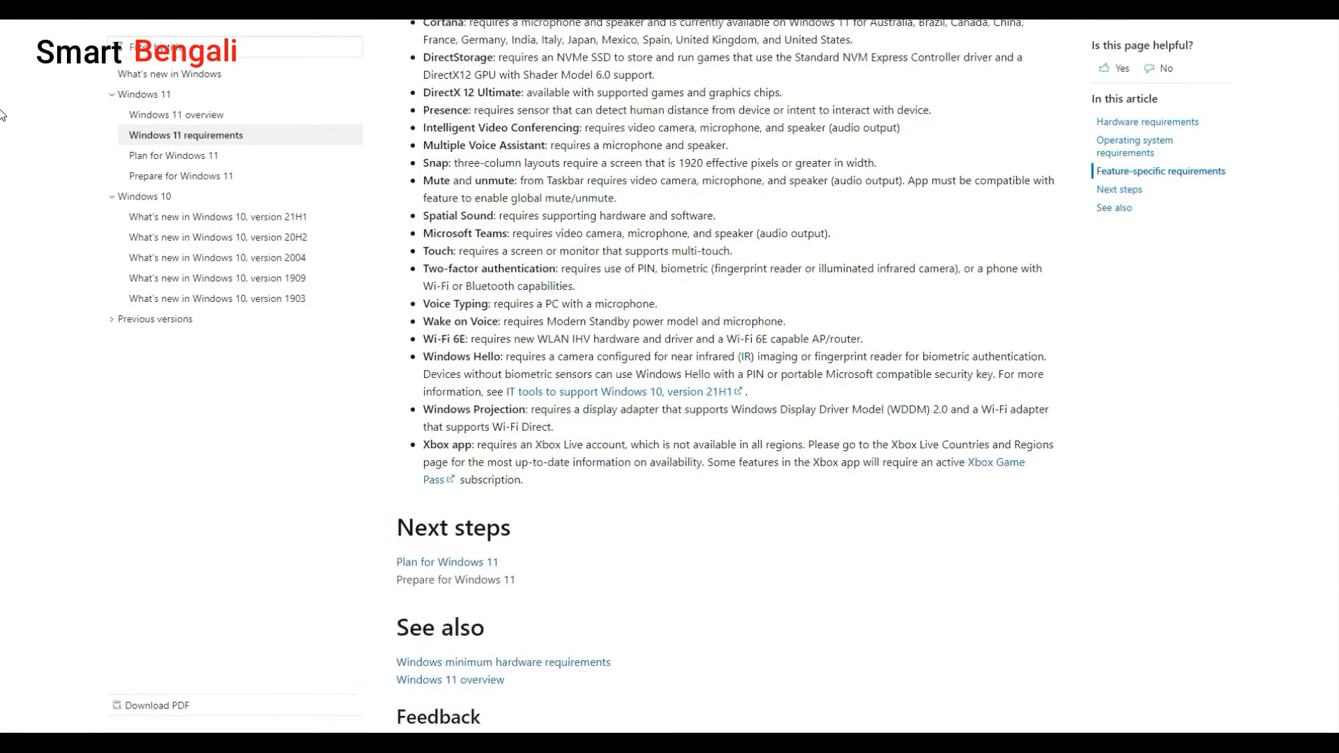
scroll("up", 3)
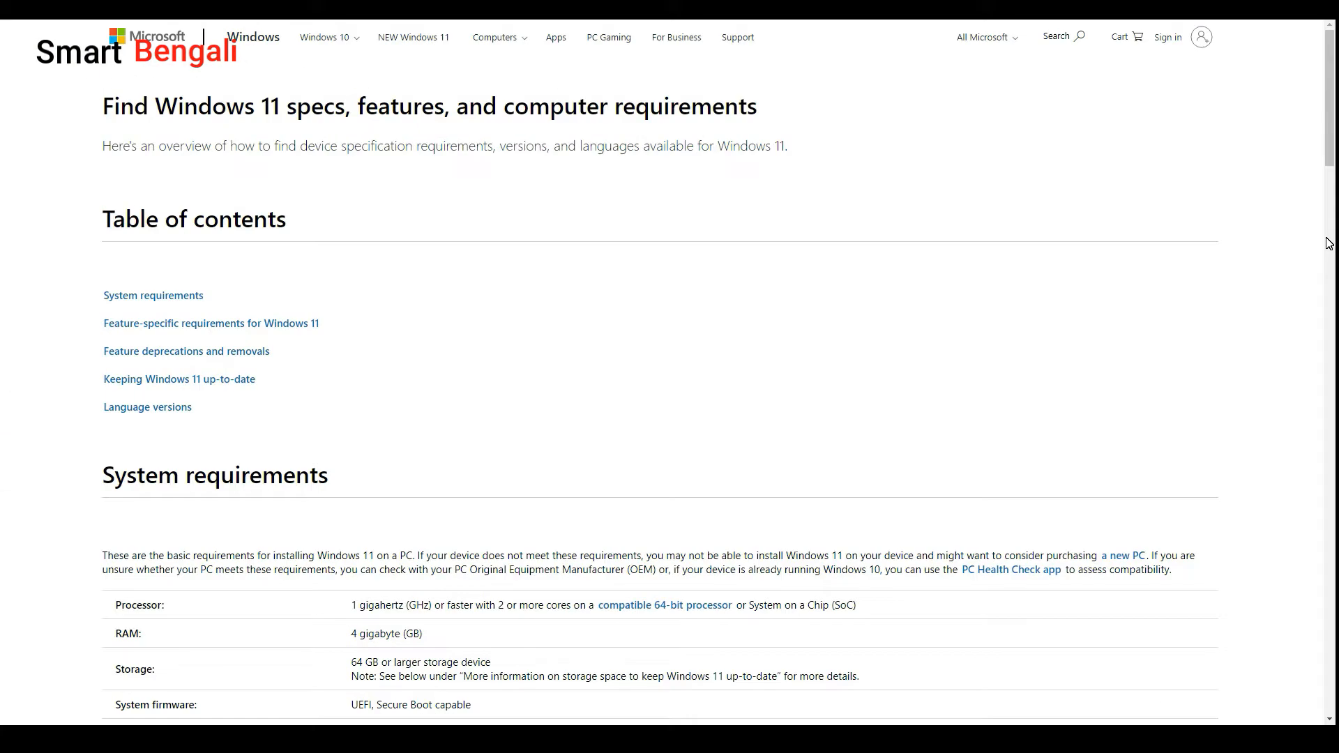
scroll("down", 3)
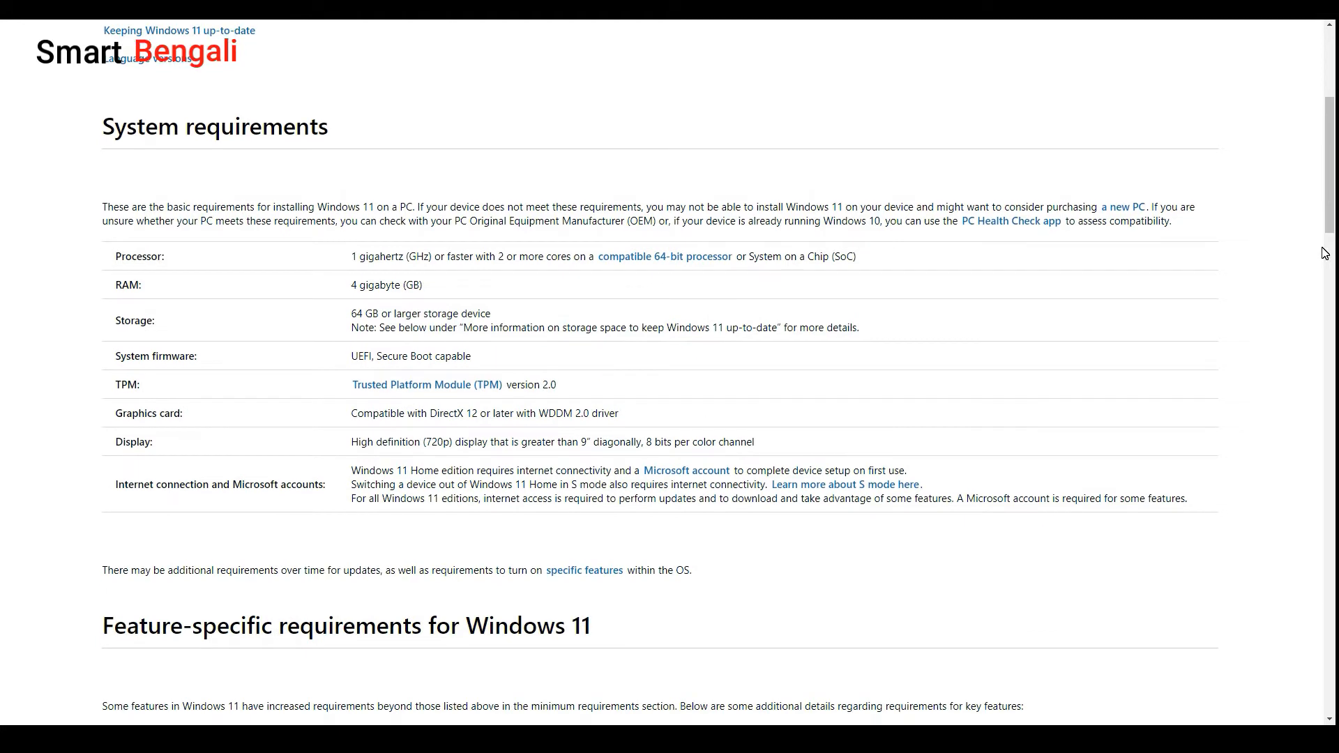
mouse_move(1270, 395)
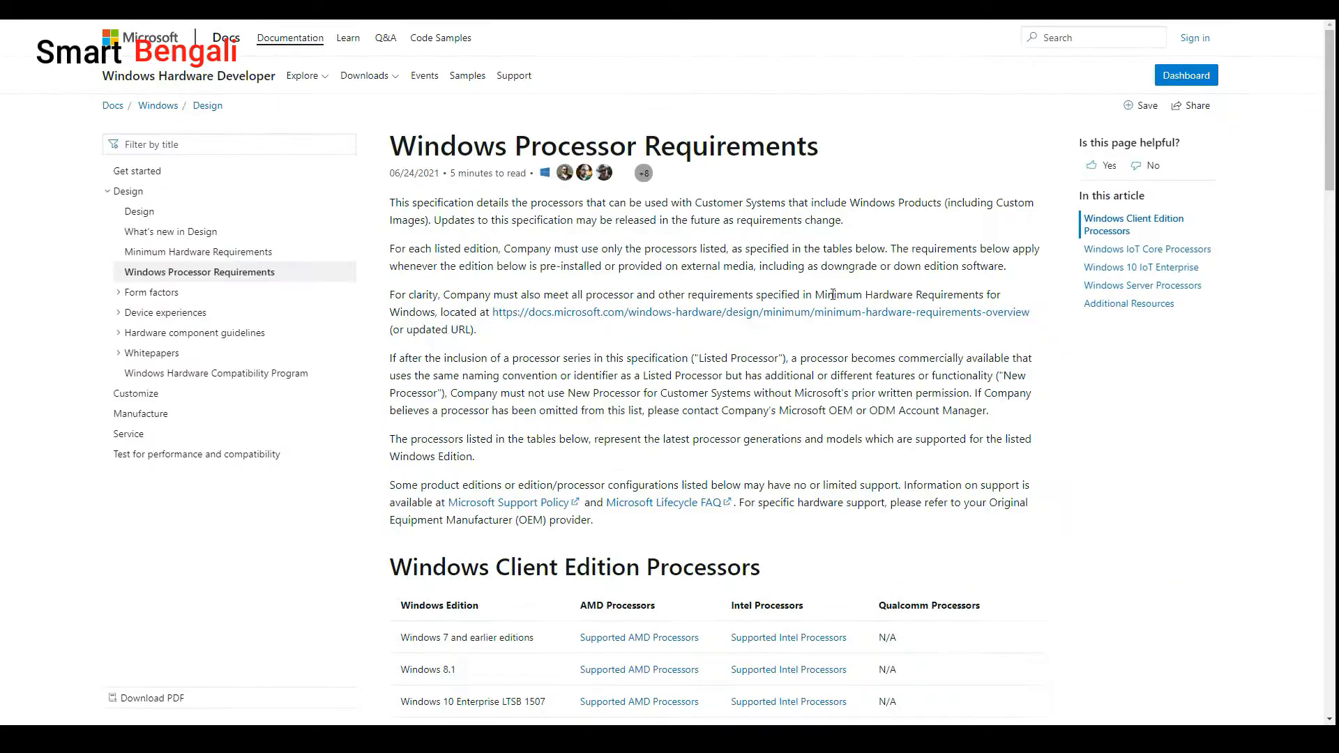
scroll("down", 3)
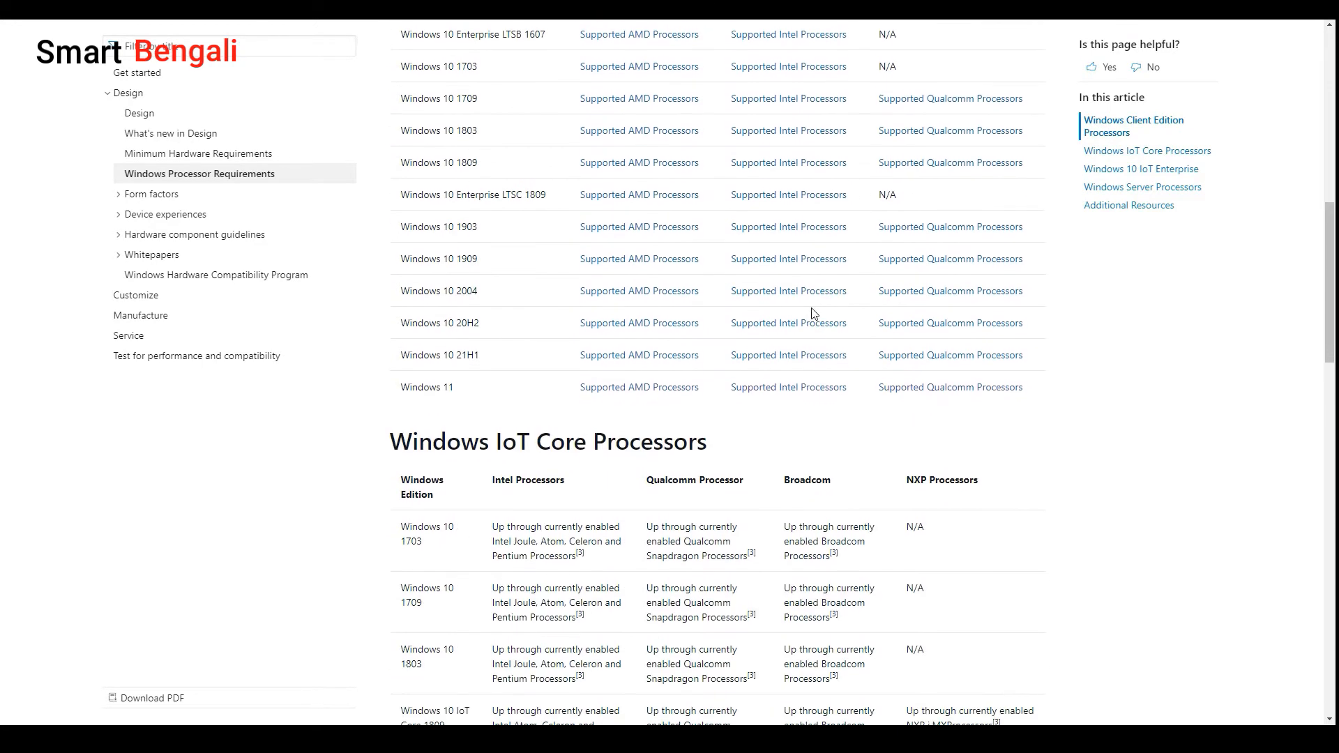
left_click(788, 388)
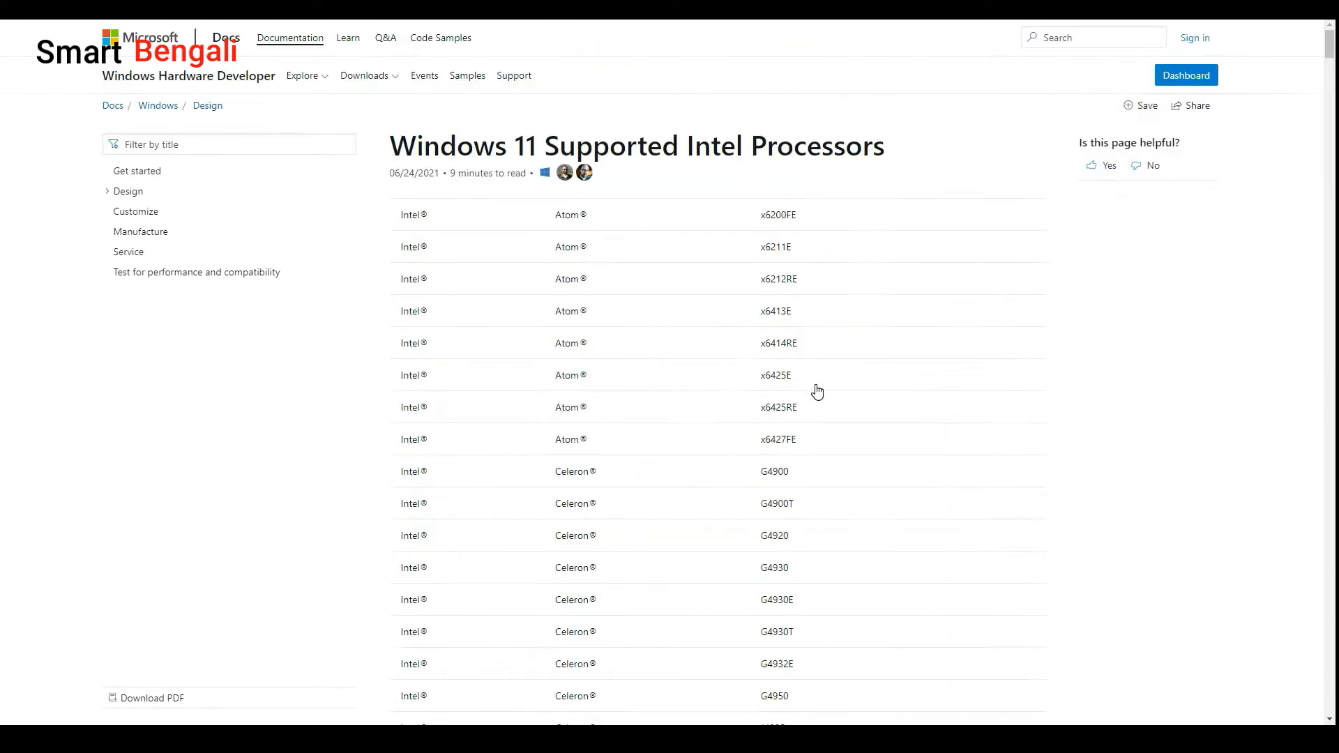
Step: Browse down the supported Intel processor list and on through the supported AMD processor list
scroll("down", 3)
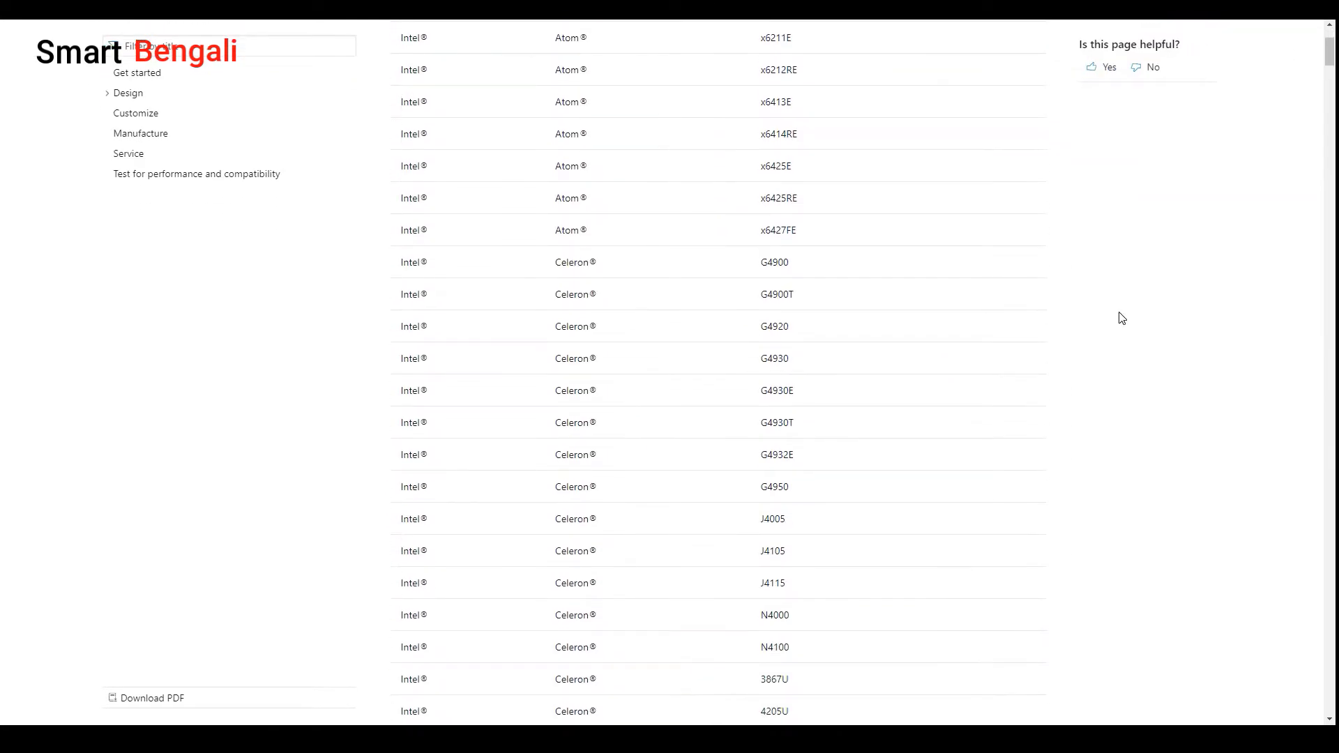
scroll("down", 3)
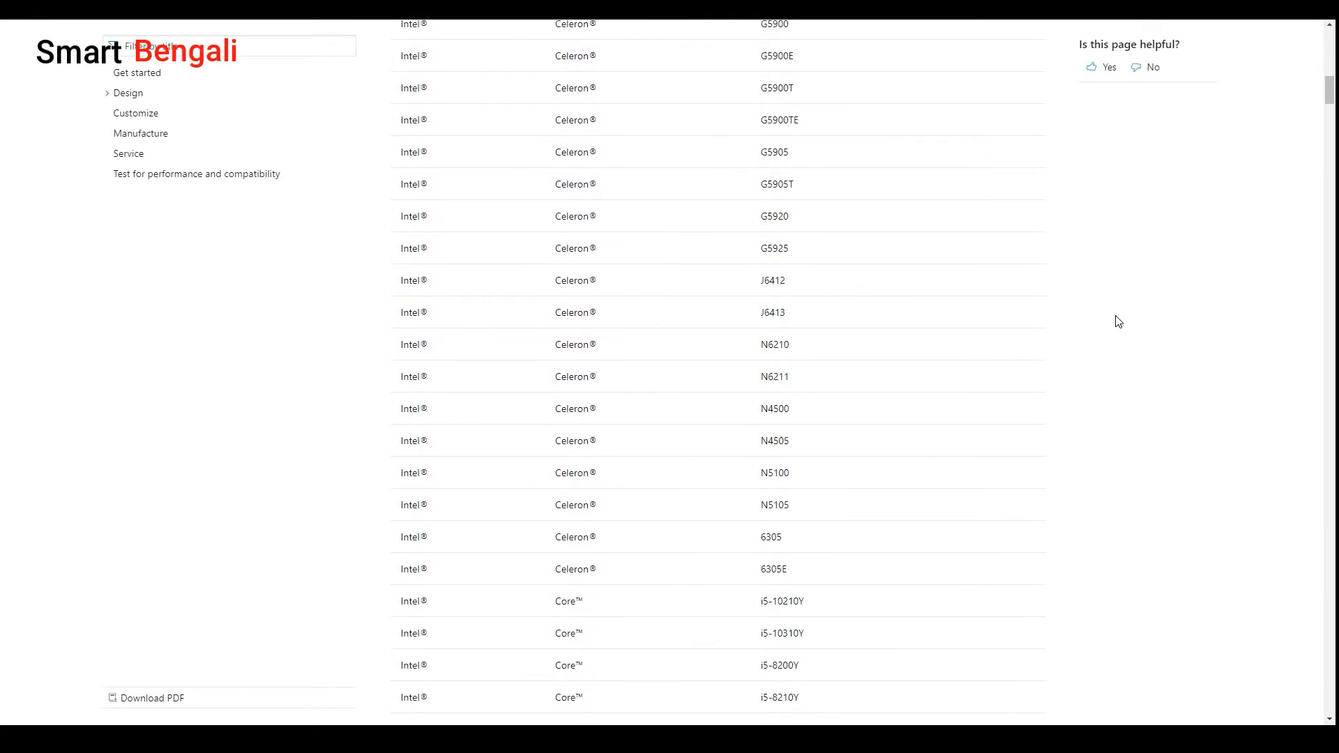
scroll("down", 3)
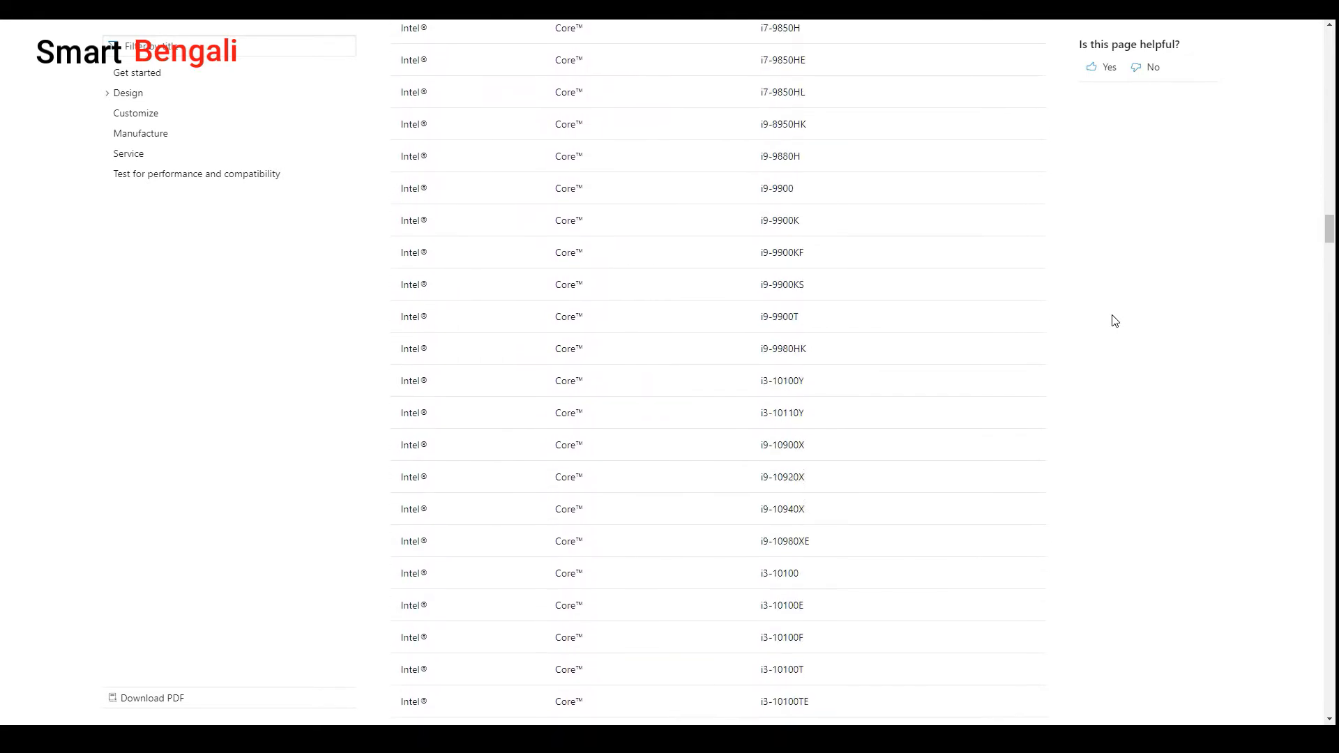
scroll("down", 3)
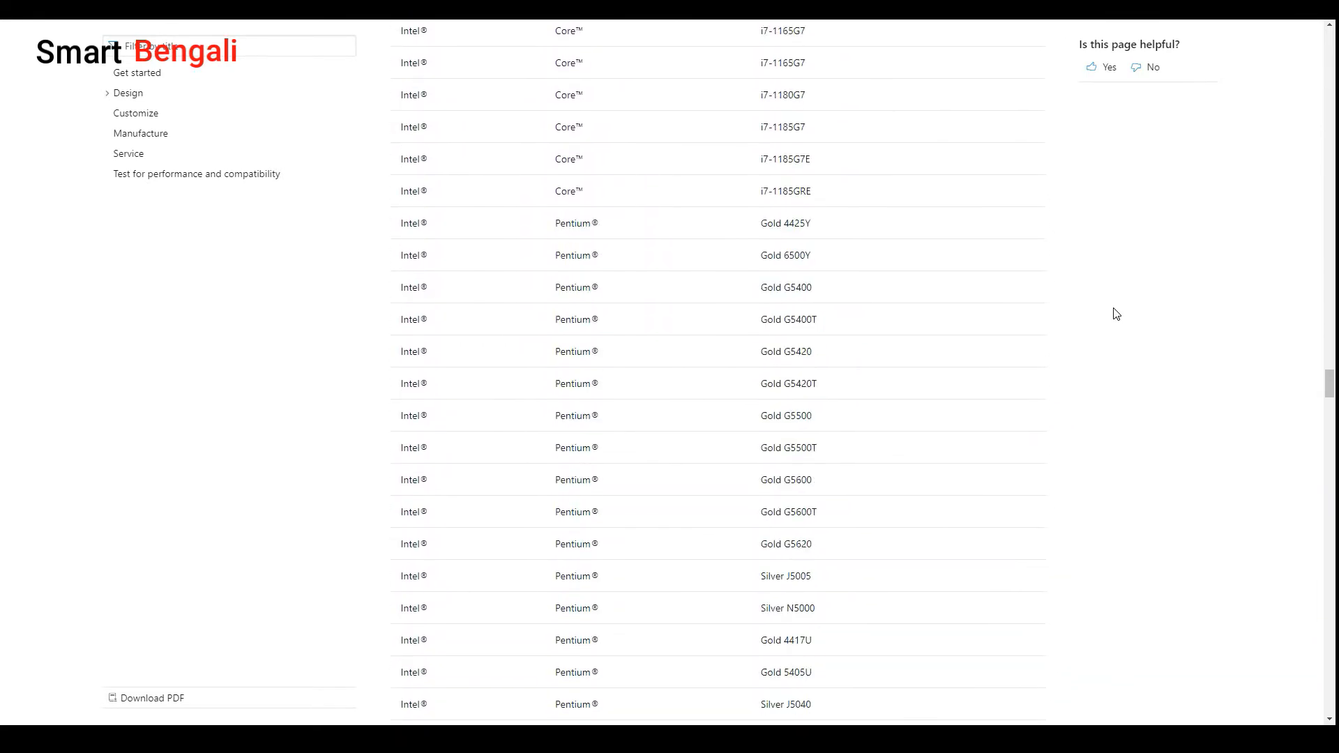
scroll("down", 3)
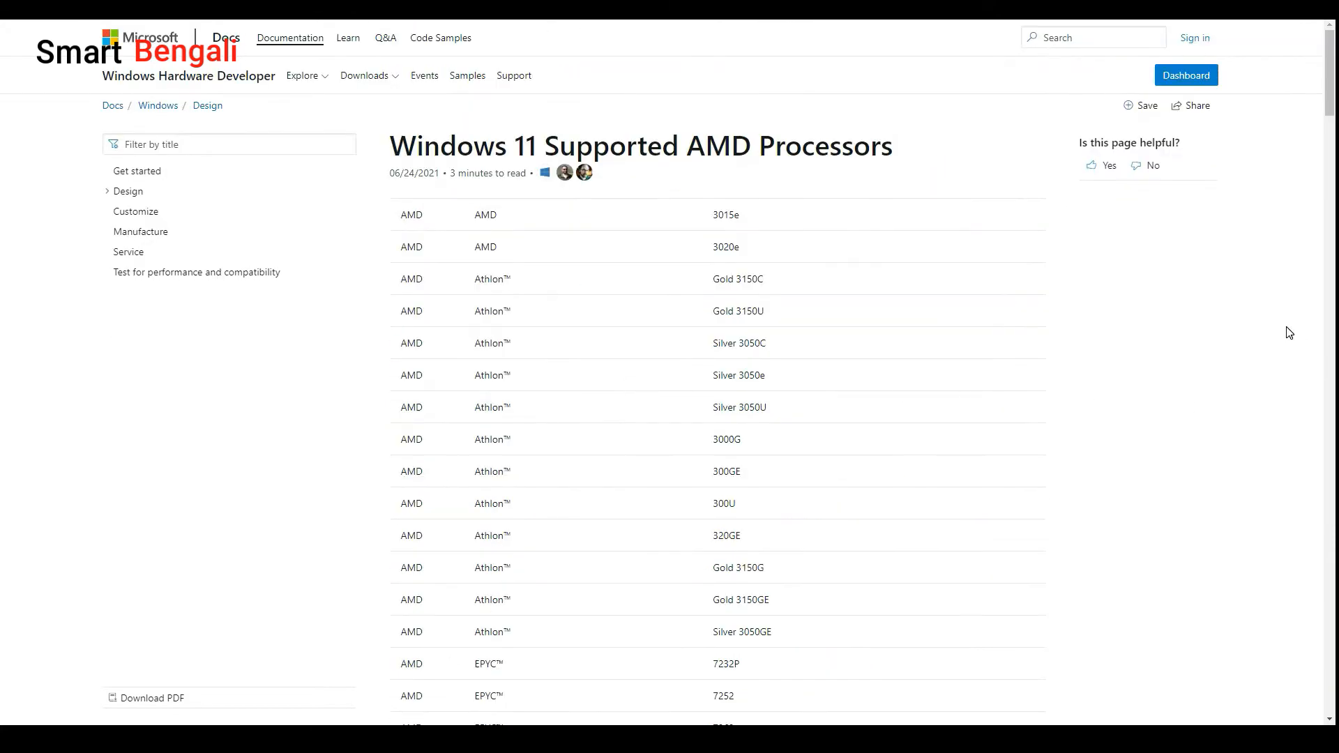
scroll("down", 3)
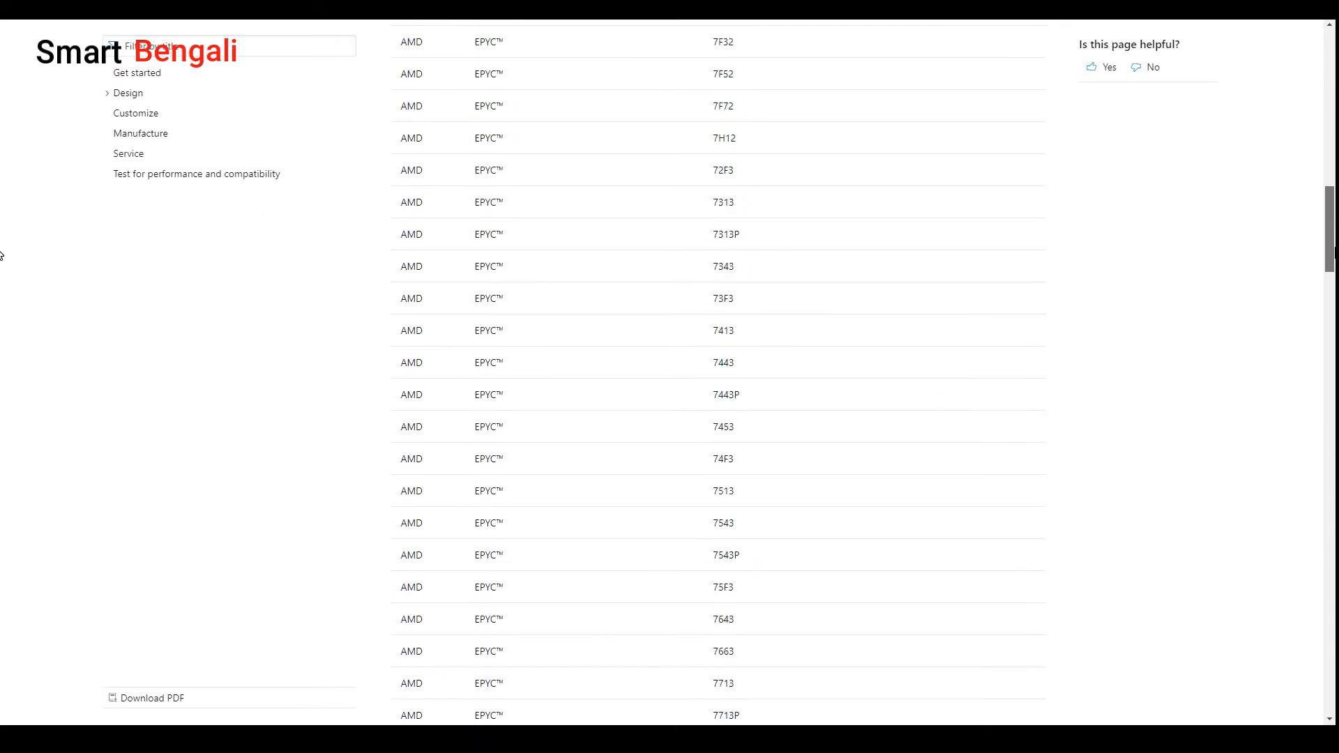
scroll("down", 3)
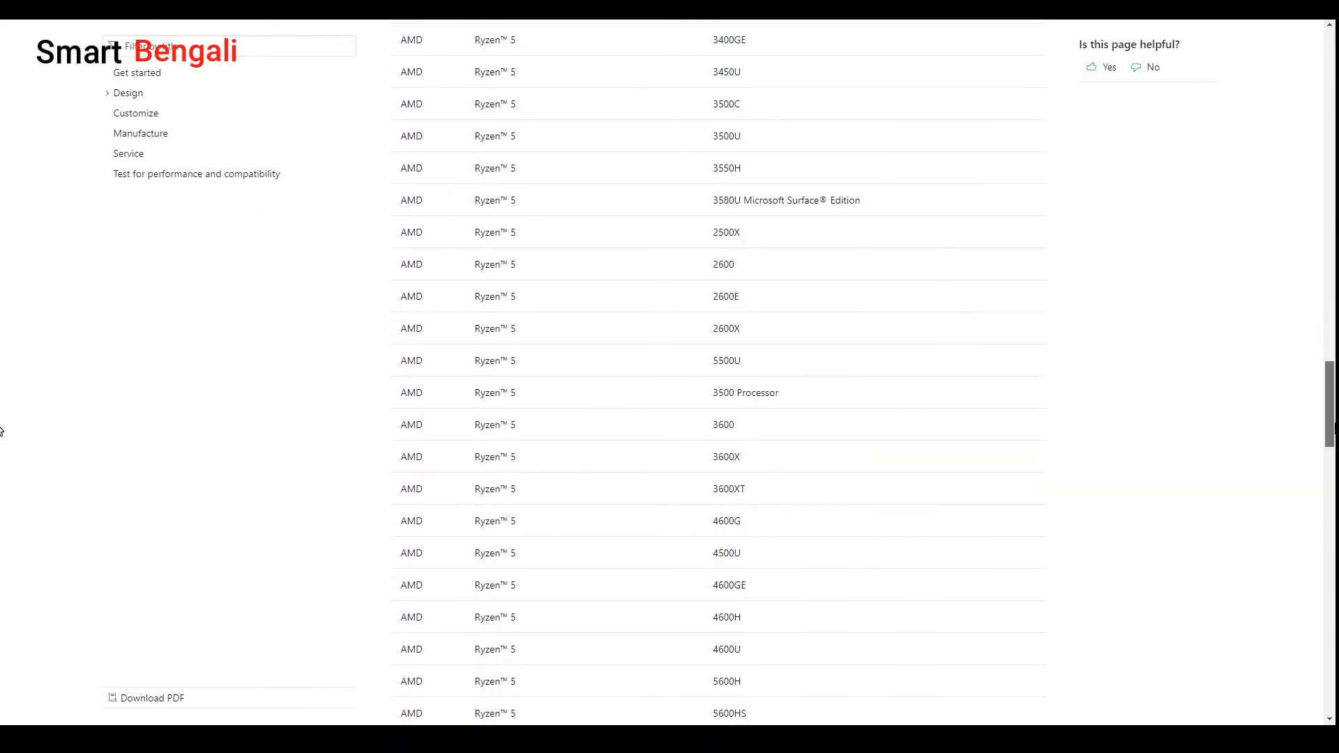
scroll("down", 3)
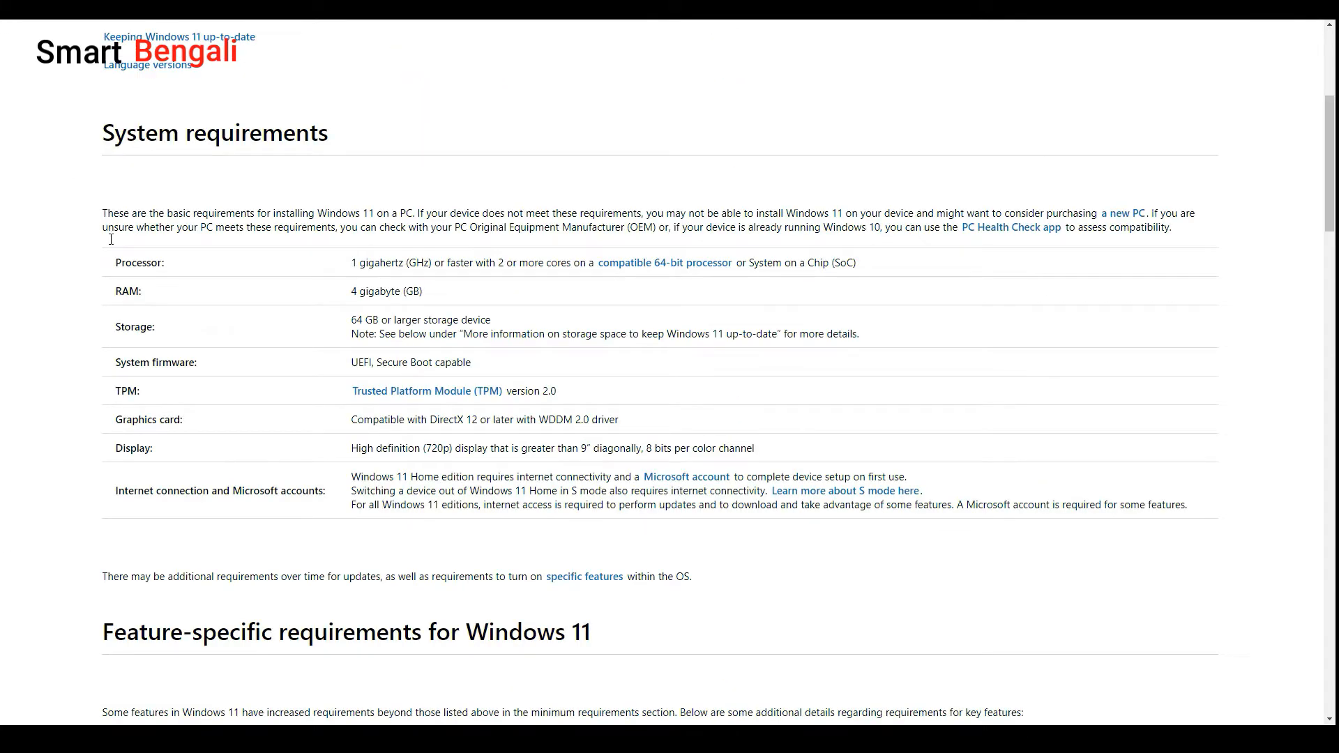
mouse_move(354, 362)
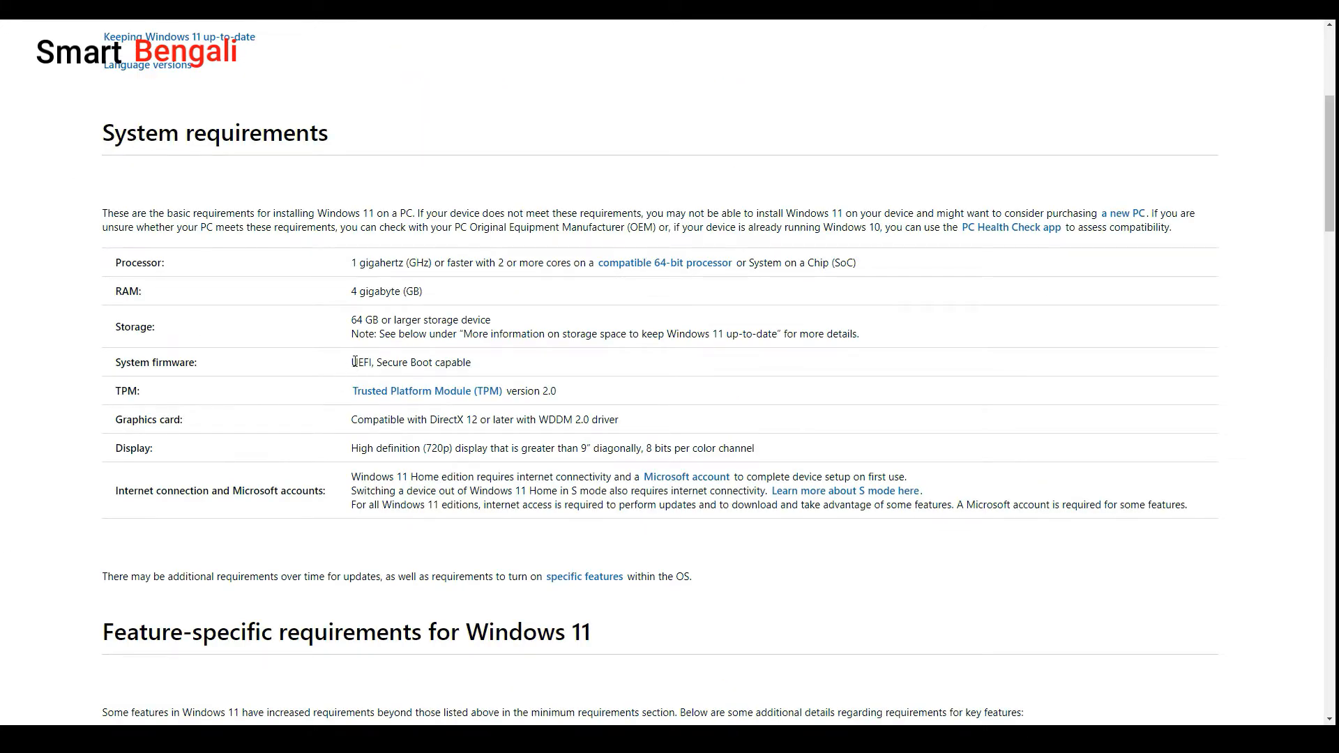
Step: Highlight the 'UEFI, Secure Boot capable' system firmware requirement in the requirements table
double_click(410, 362)
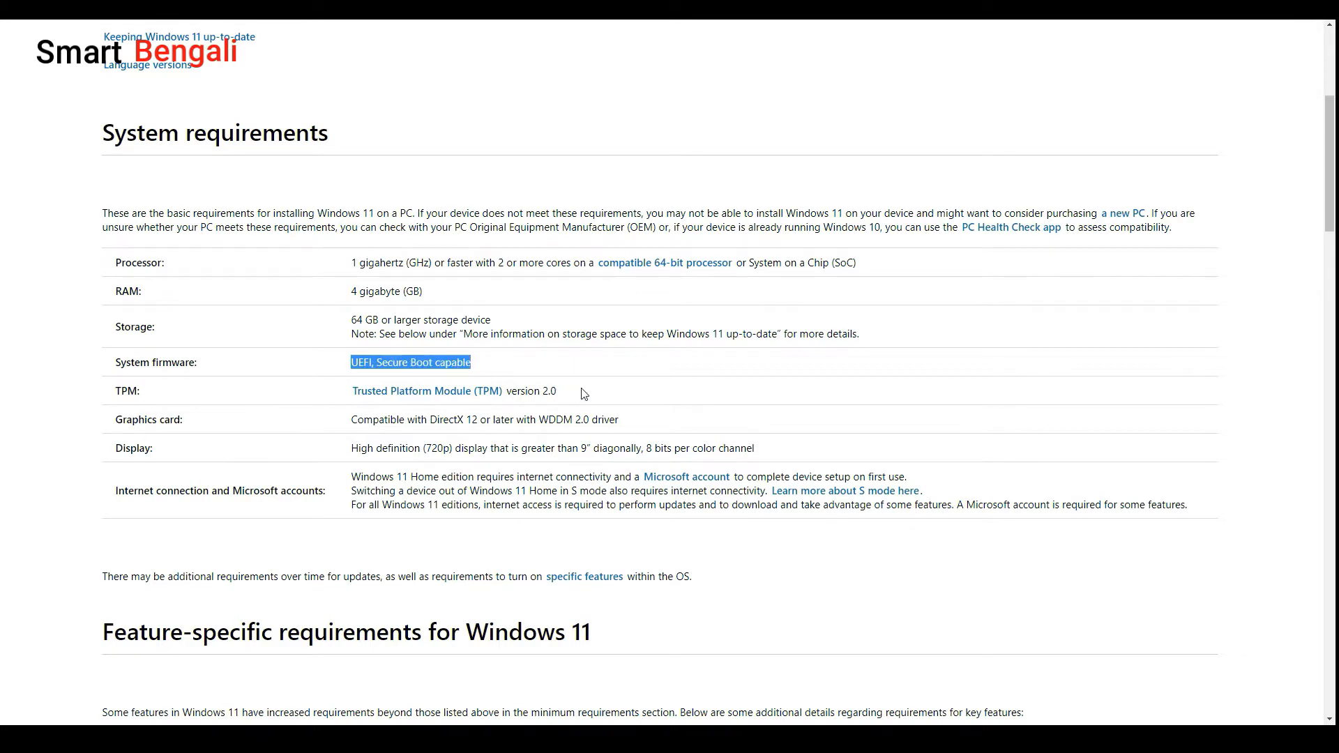
mouse_move(660, 382)
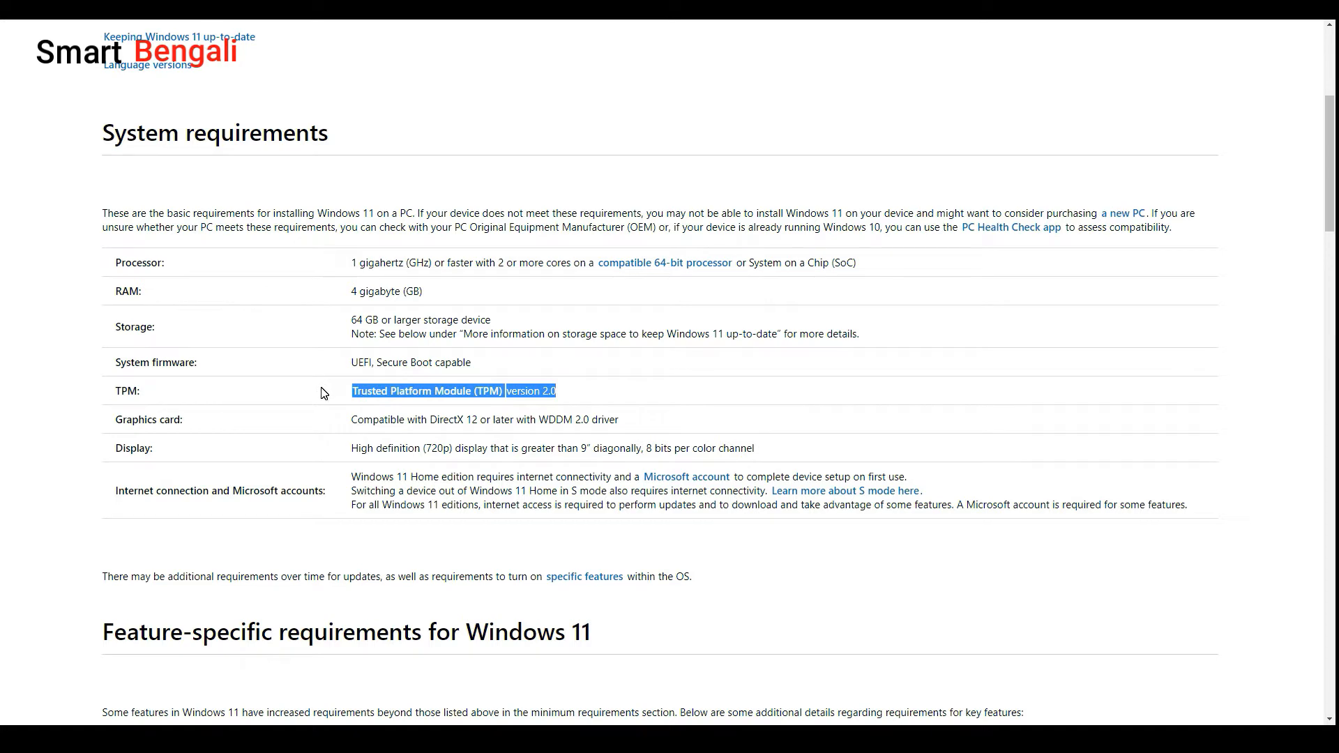
mouse_move(426, 413)
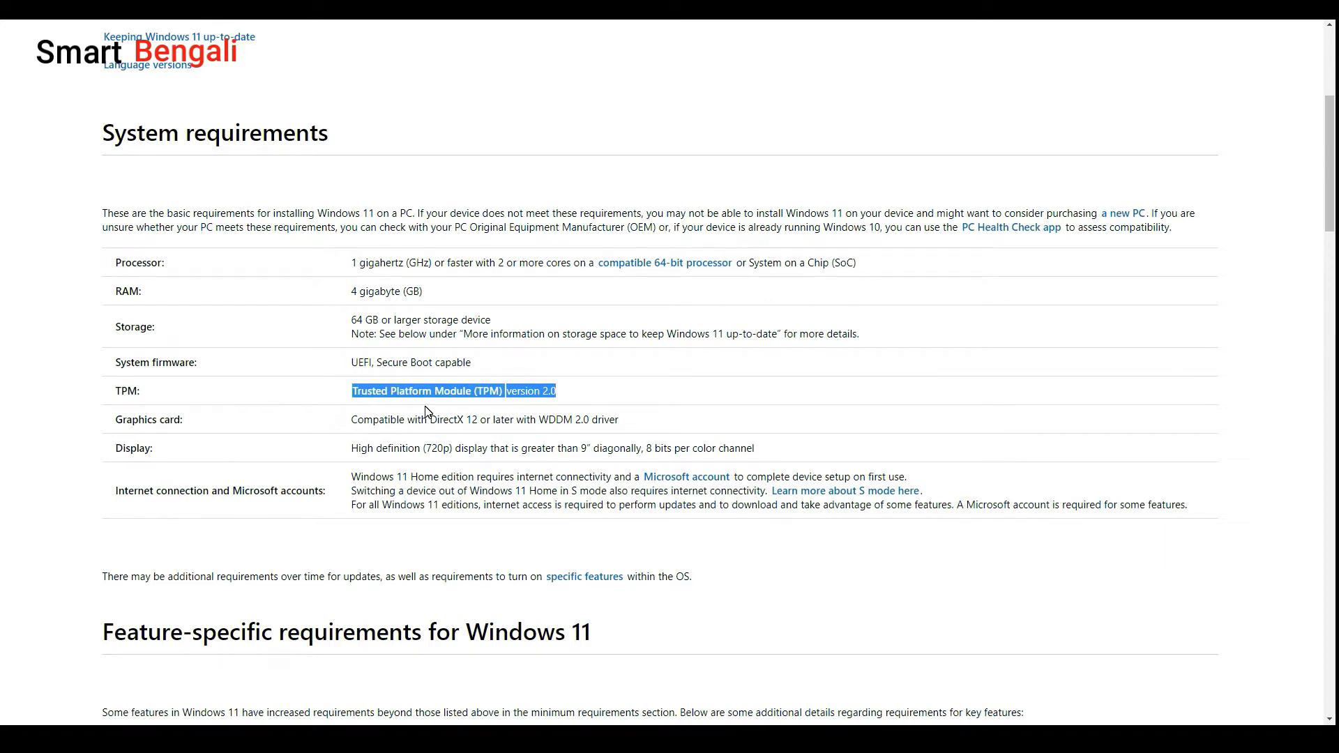
Step: Read the TPM Technology Overview article down to the supported TPM versions table for device health attestation
left_click(428, 390)
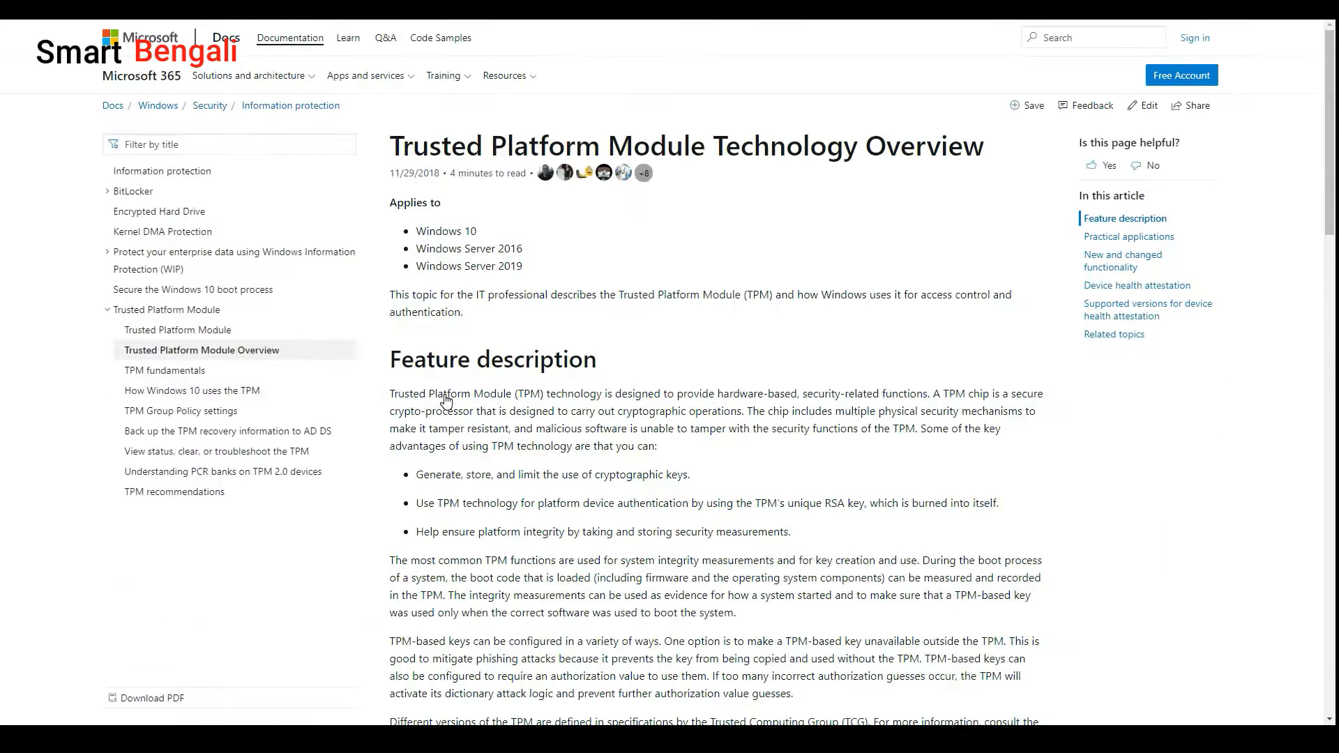
scroll("down", 3)
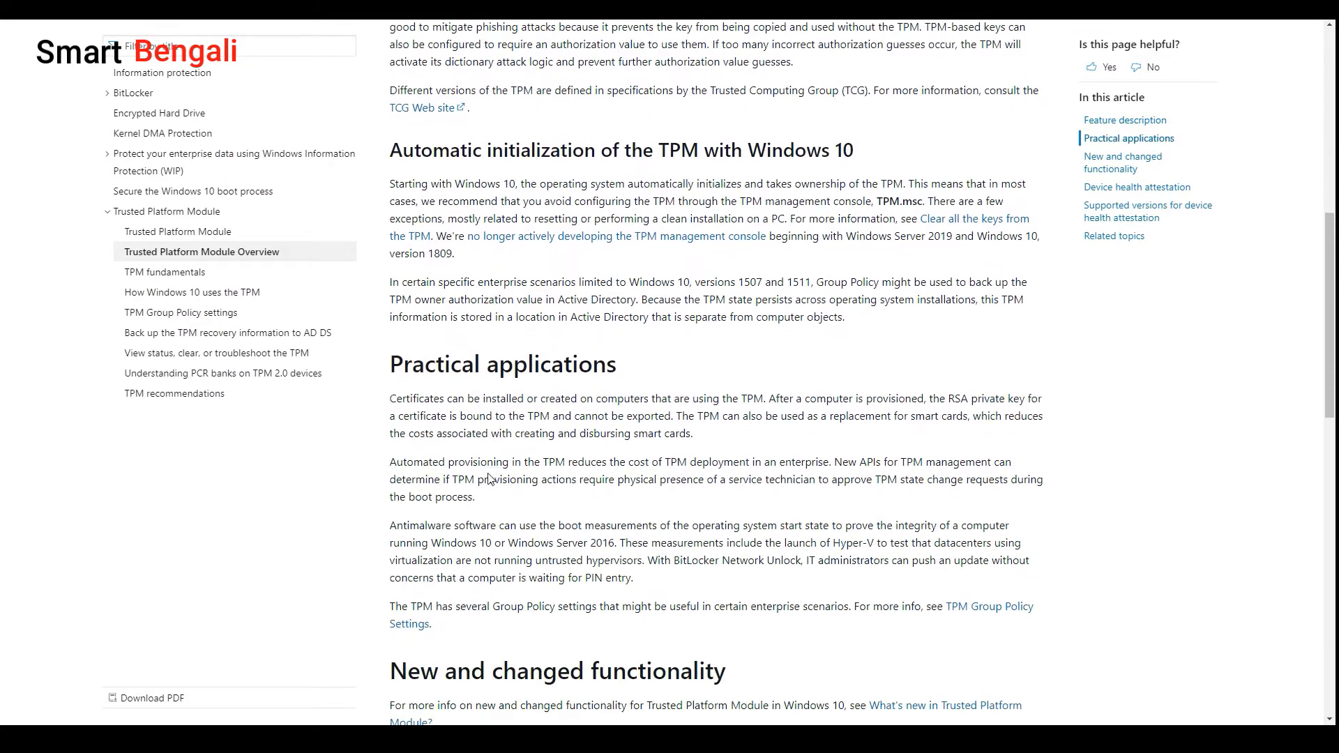
scroll("down", 3)
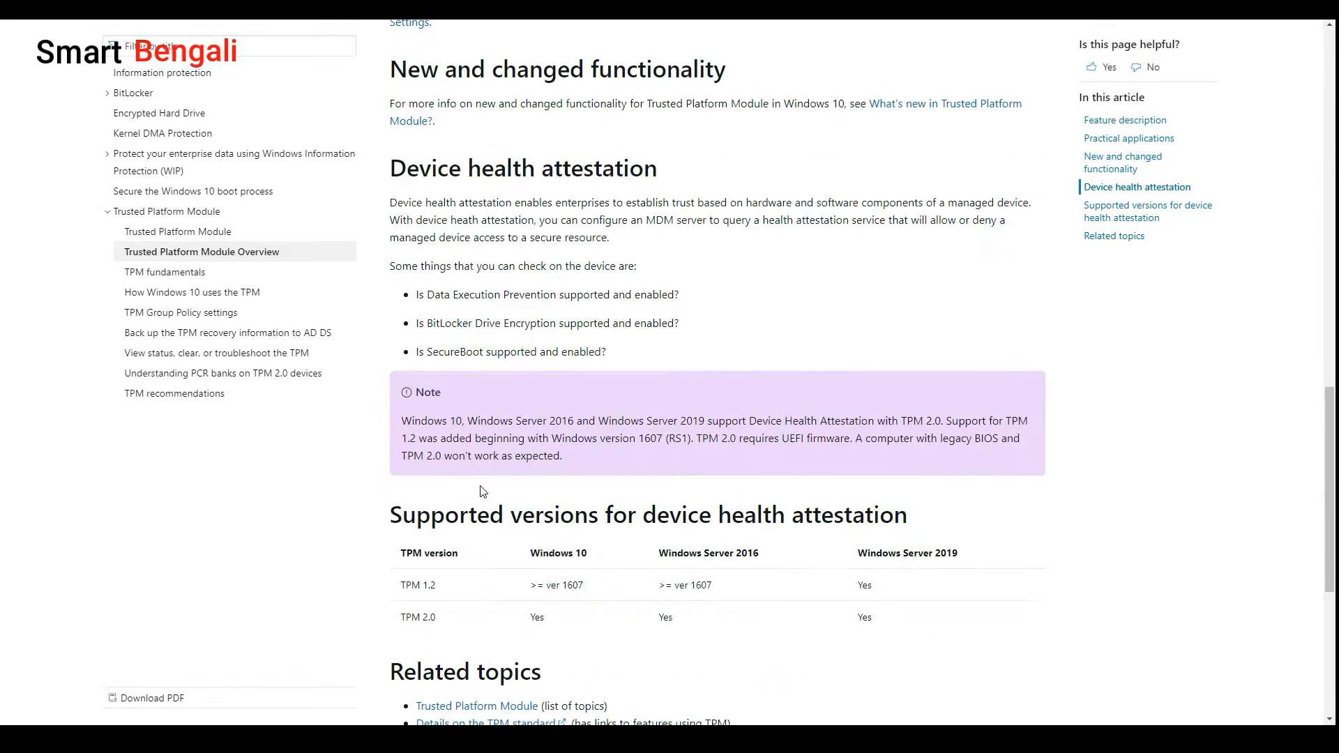
scroll("up", 3)
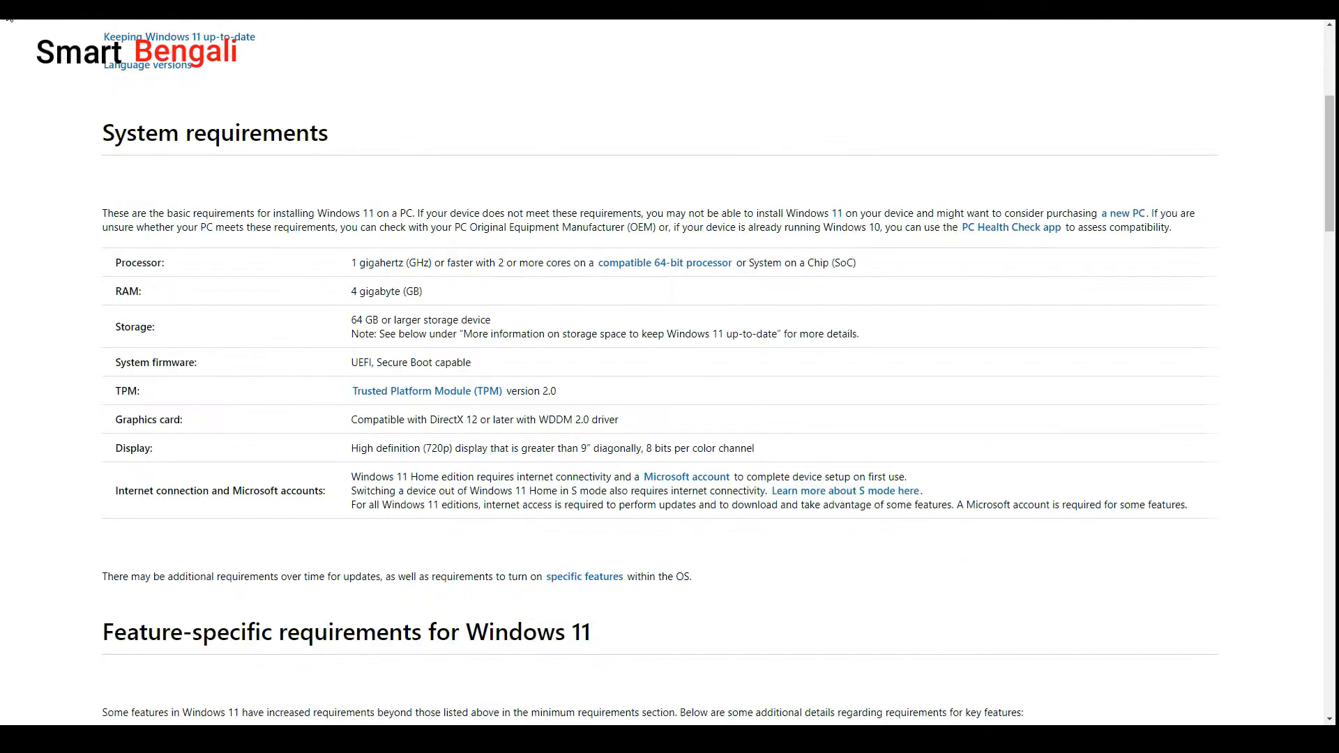
Step: Scroll the Windows 11 specifications page from system requirements down through feature deprecations and removals
scroll("down", 3)
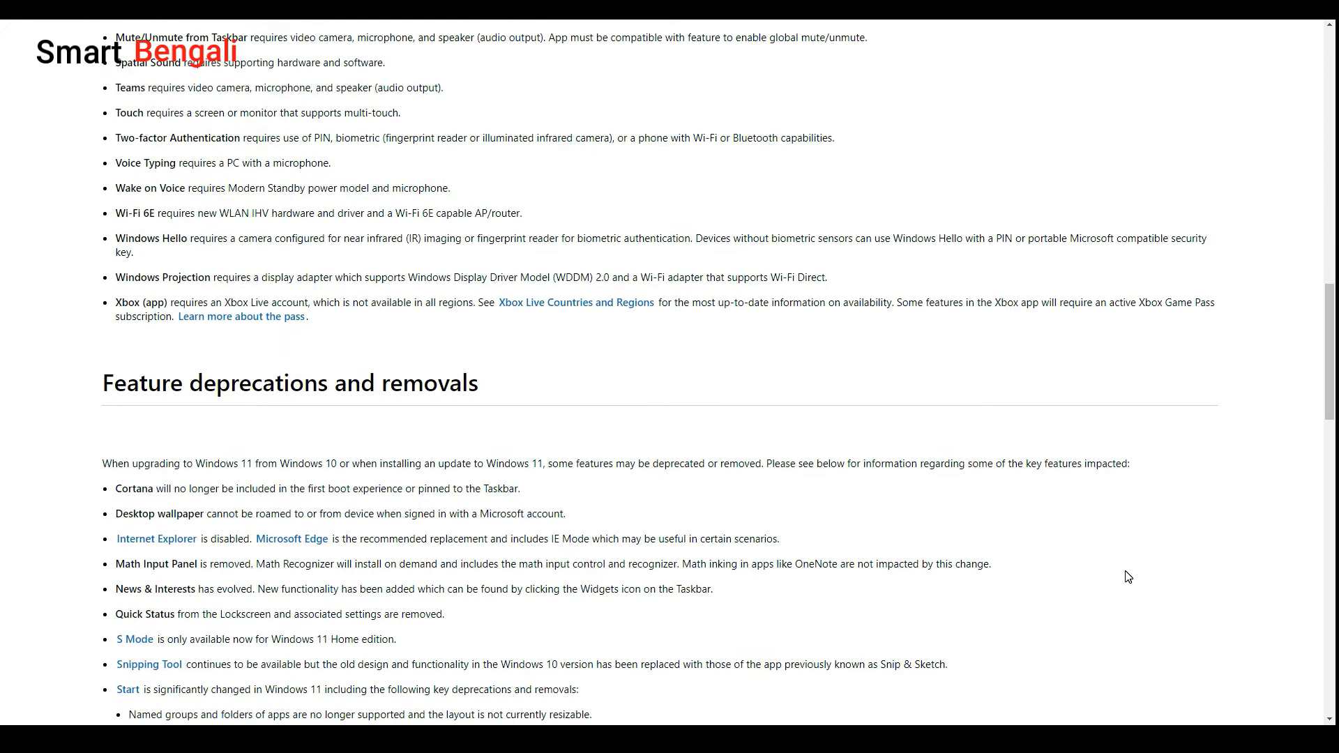
scroll("down", 3)
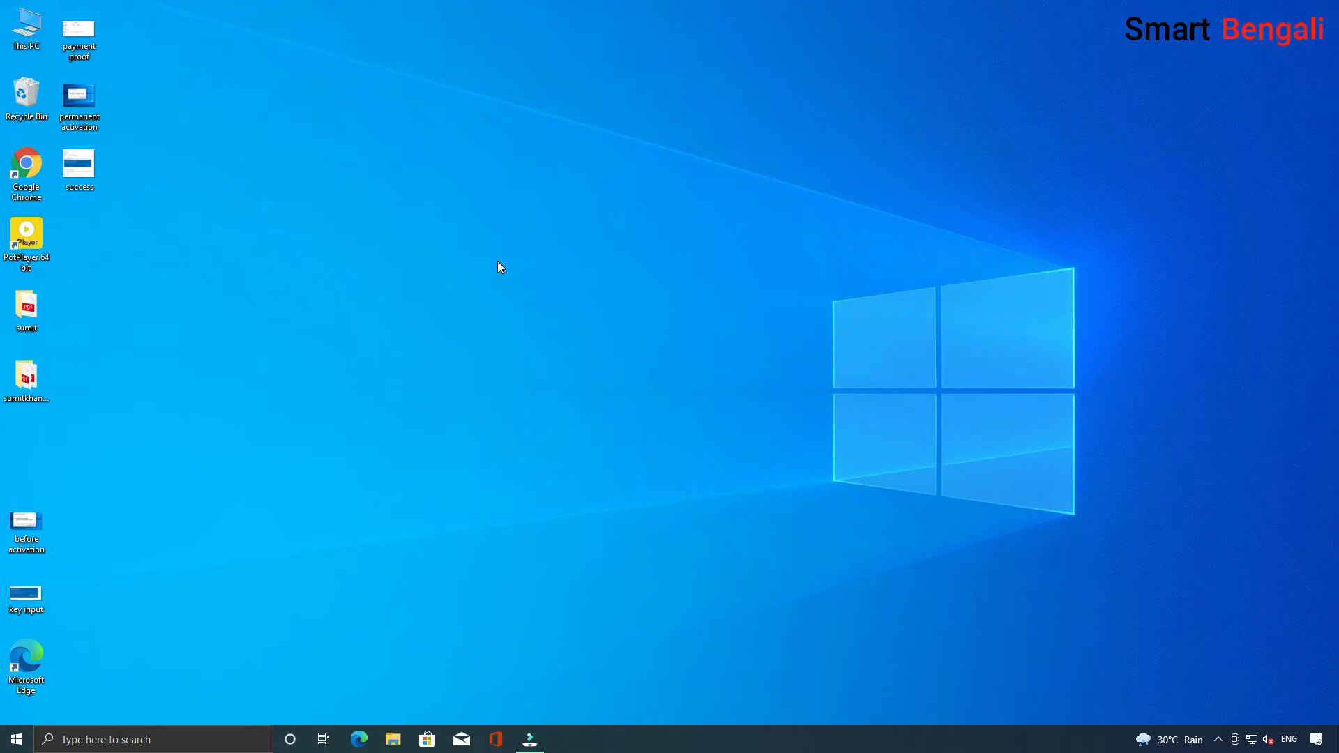
Step: Bring up the Start button's system shortcut menu to reach Settings > System > About
right_click(25, 29)
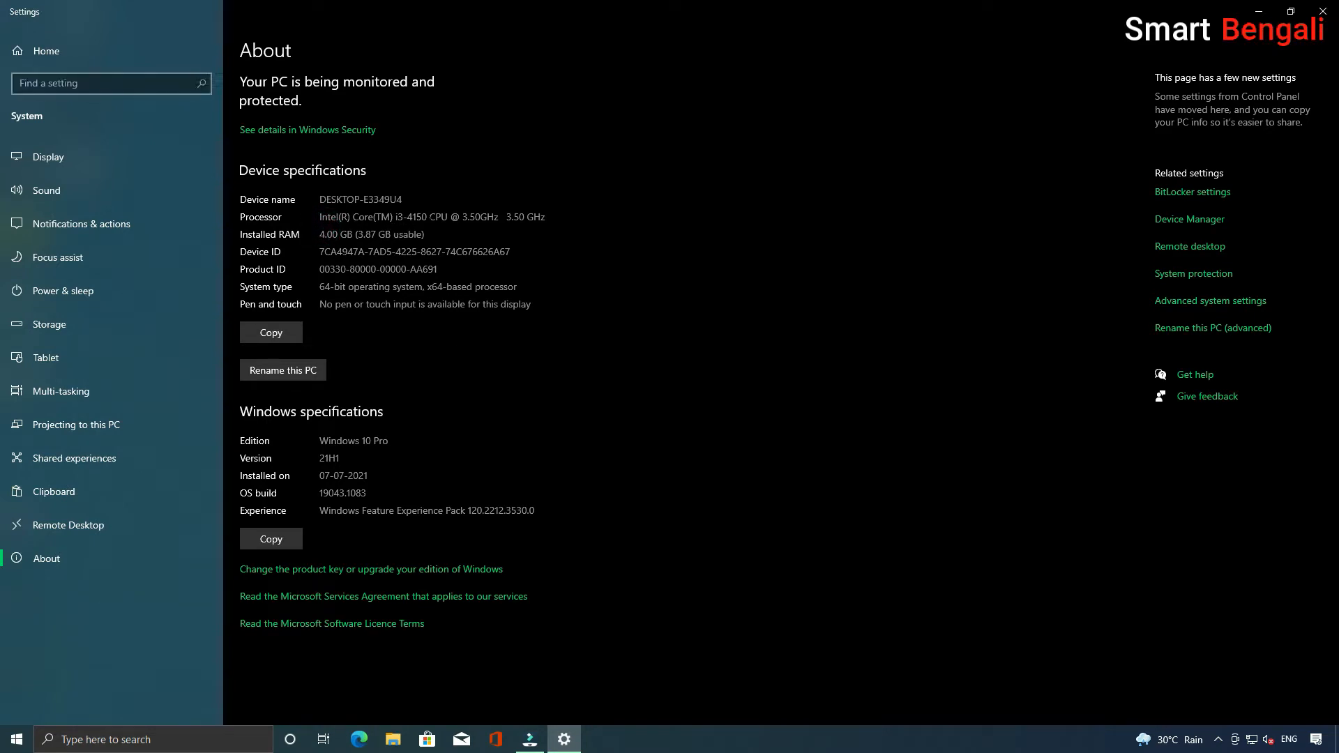
mouse_move(539, 230)
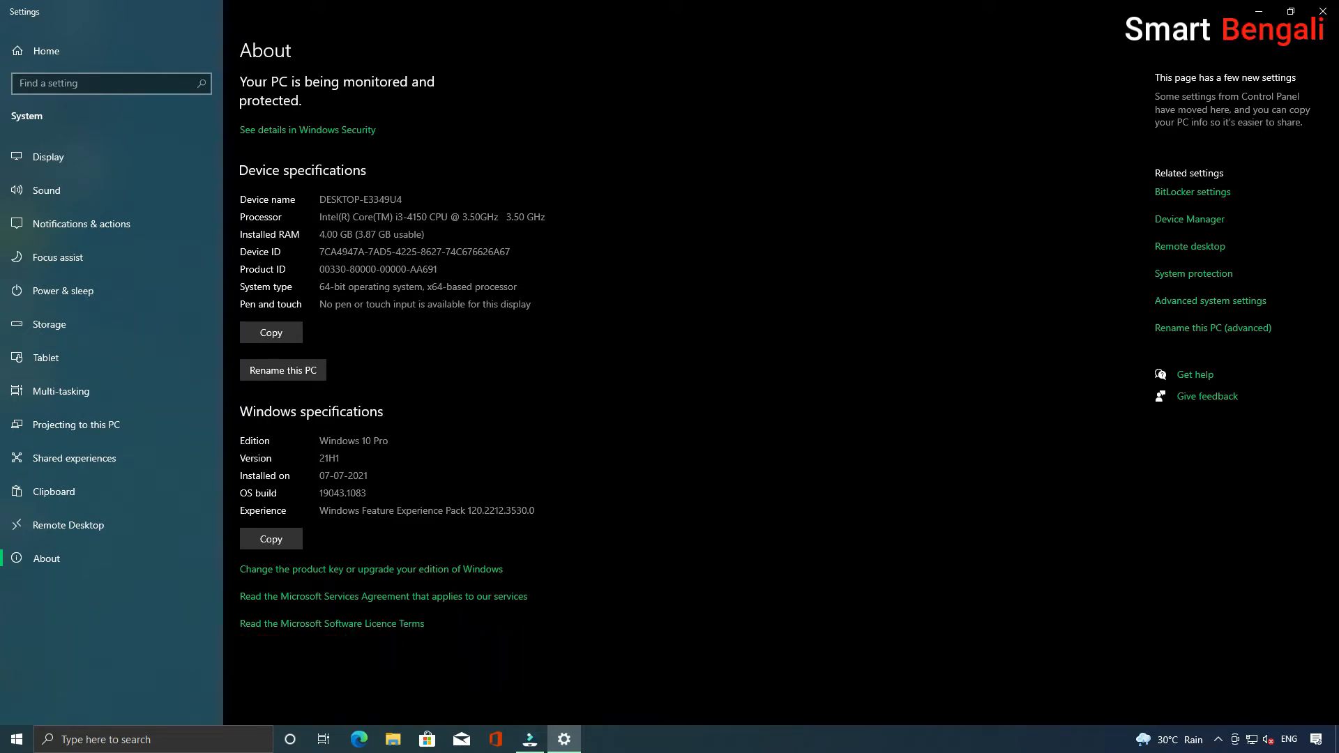
mouse_move(321, 446)
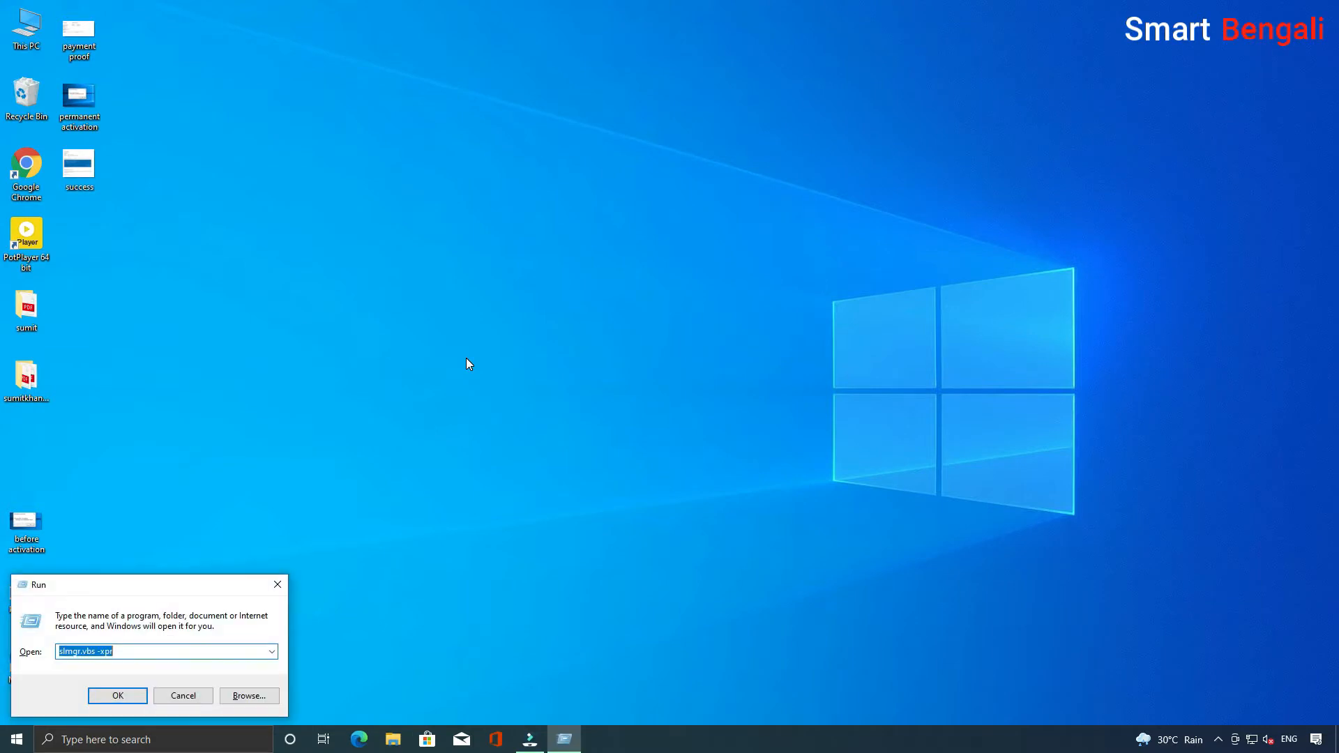
Step: Run tpm.msc, confirm no compatible TPM is found on this PC, and close the TPM Management console
type("tp")
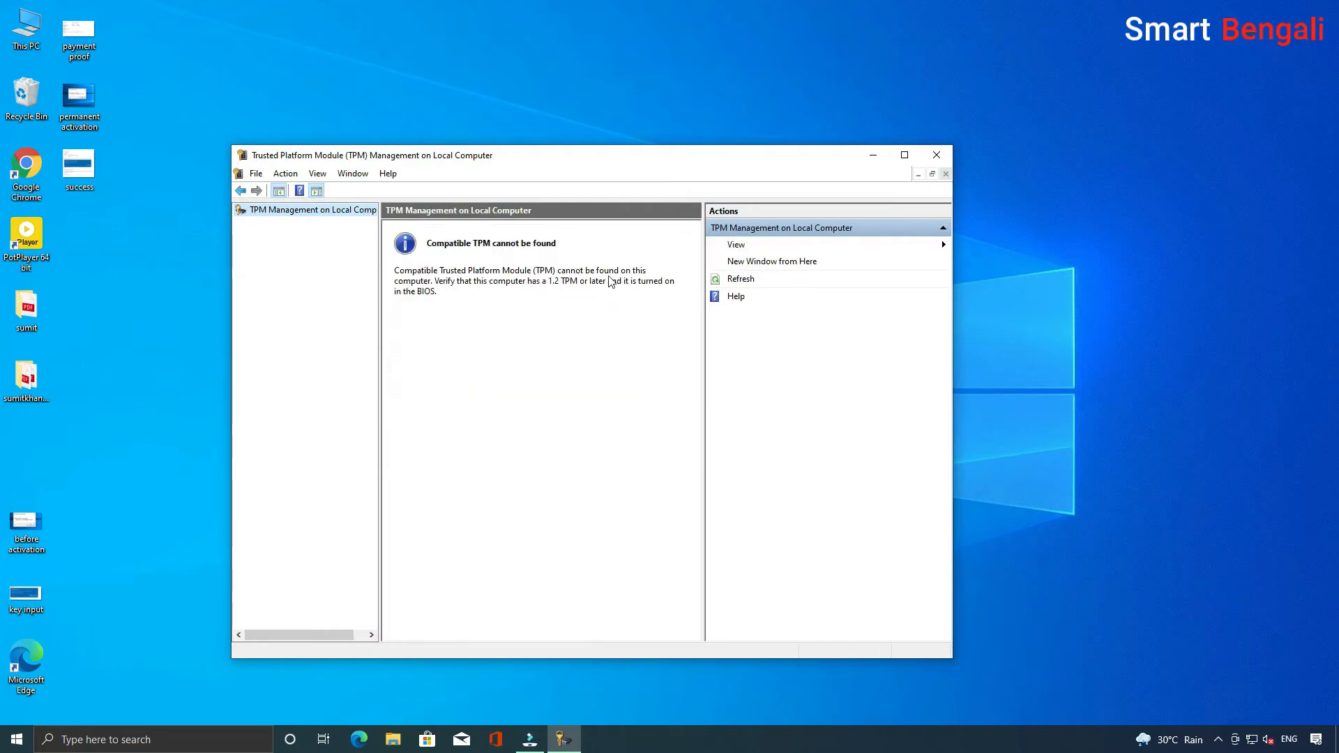
mouse_move(604, 336)
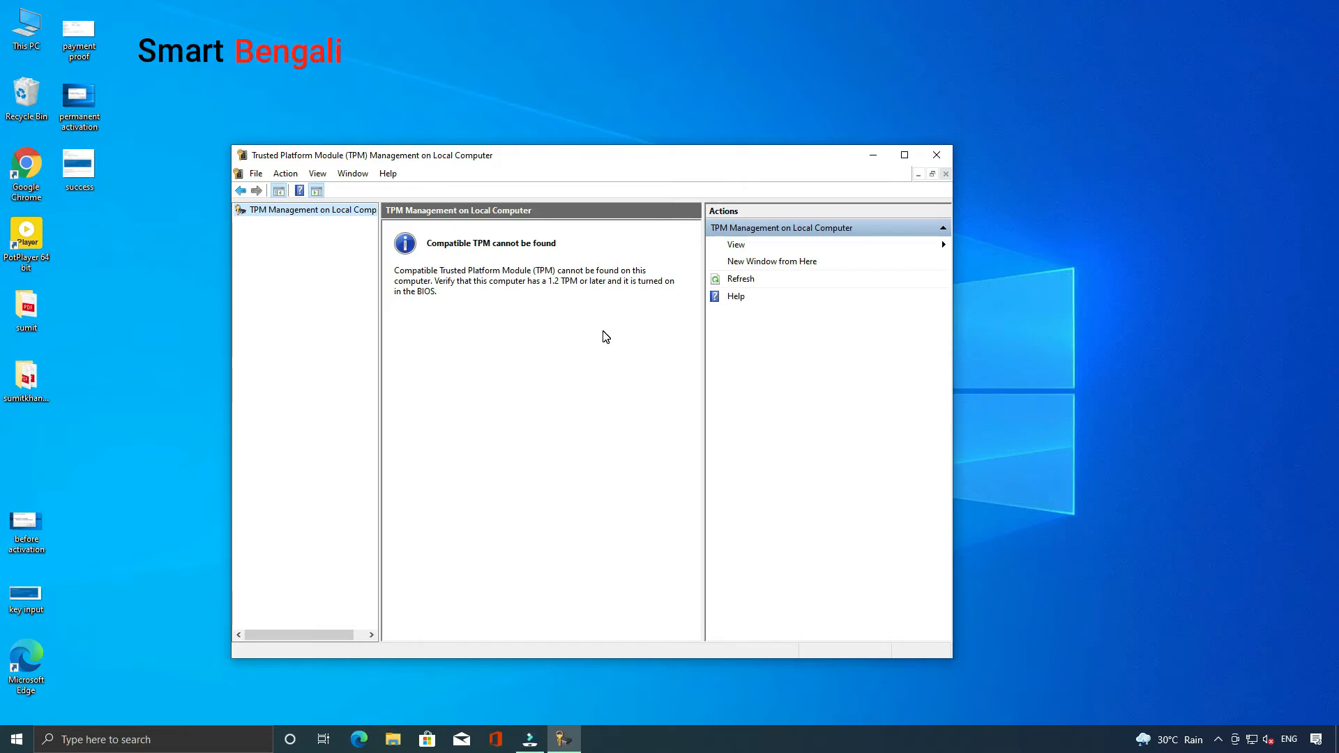
left_click(934, 155)
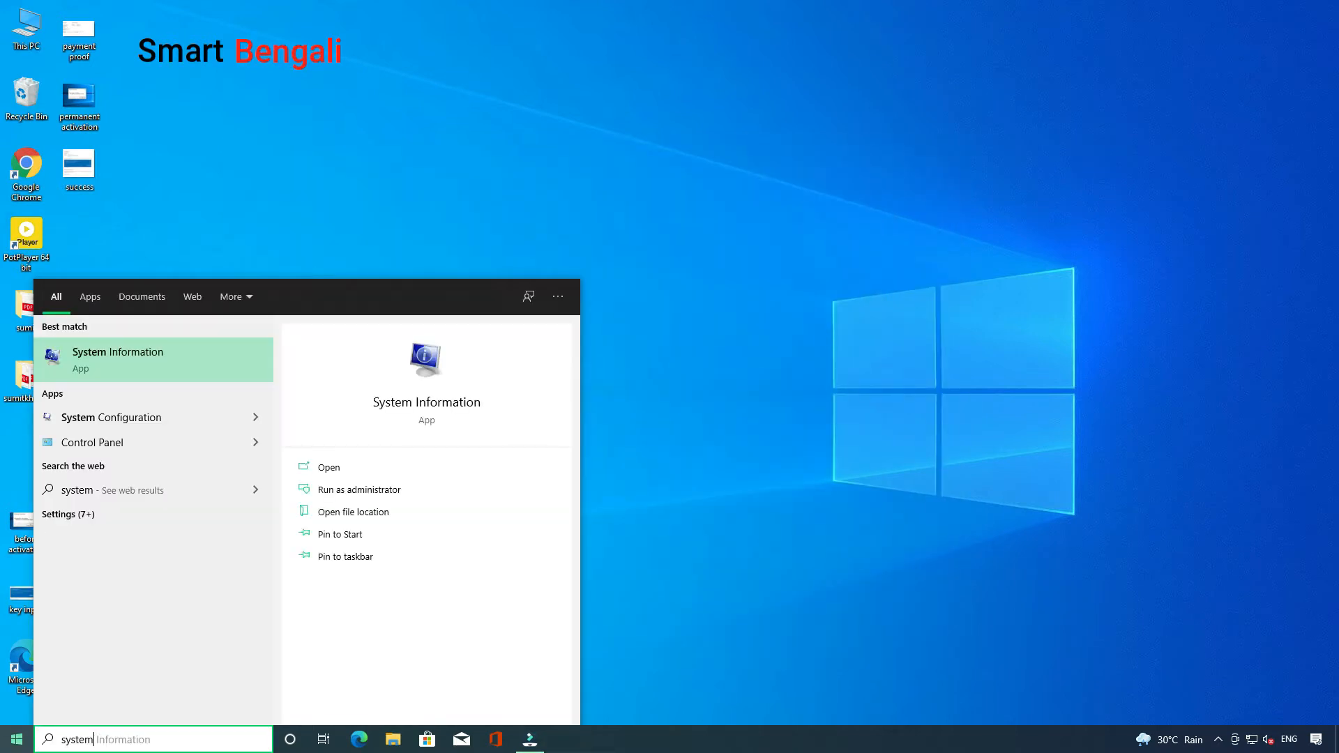
Step: Launch System Information from the taskbar search to view the System Summary's BIOS Mode (UEFI)
left_click(326, 466)
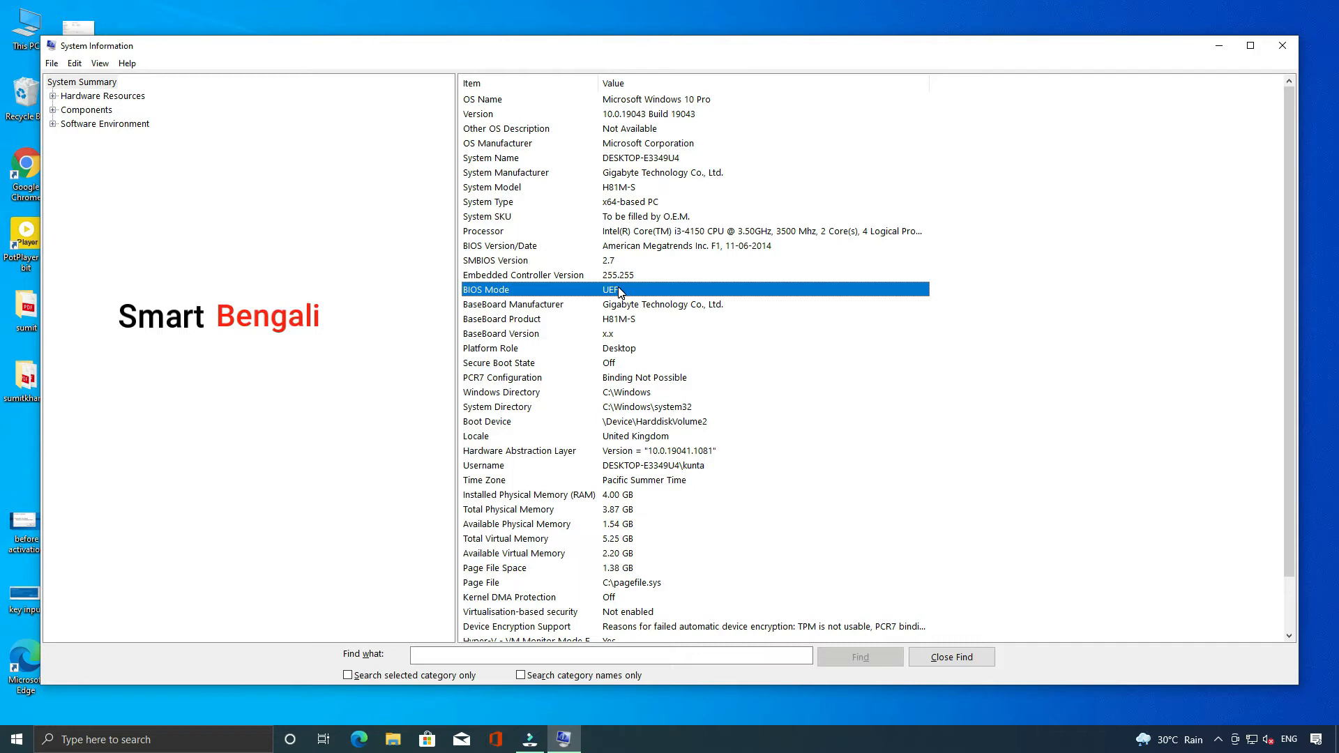
mouse_move(724, 291)
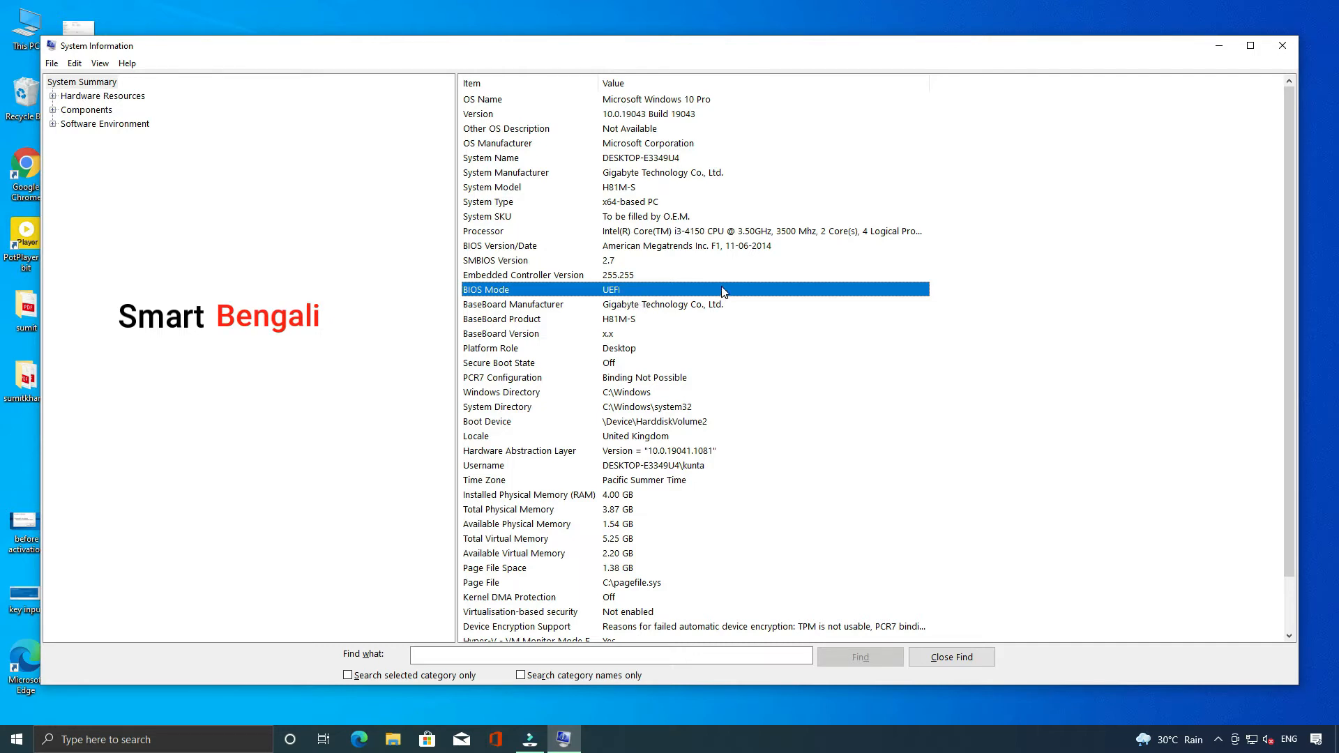
mouse_move(817, 364)
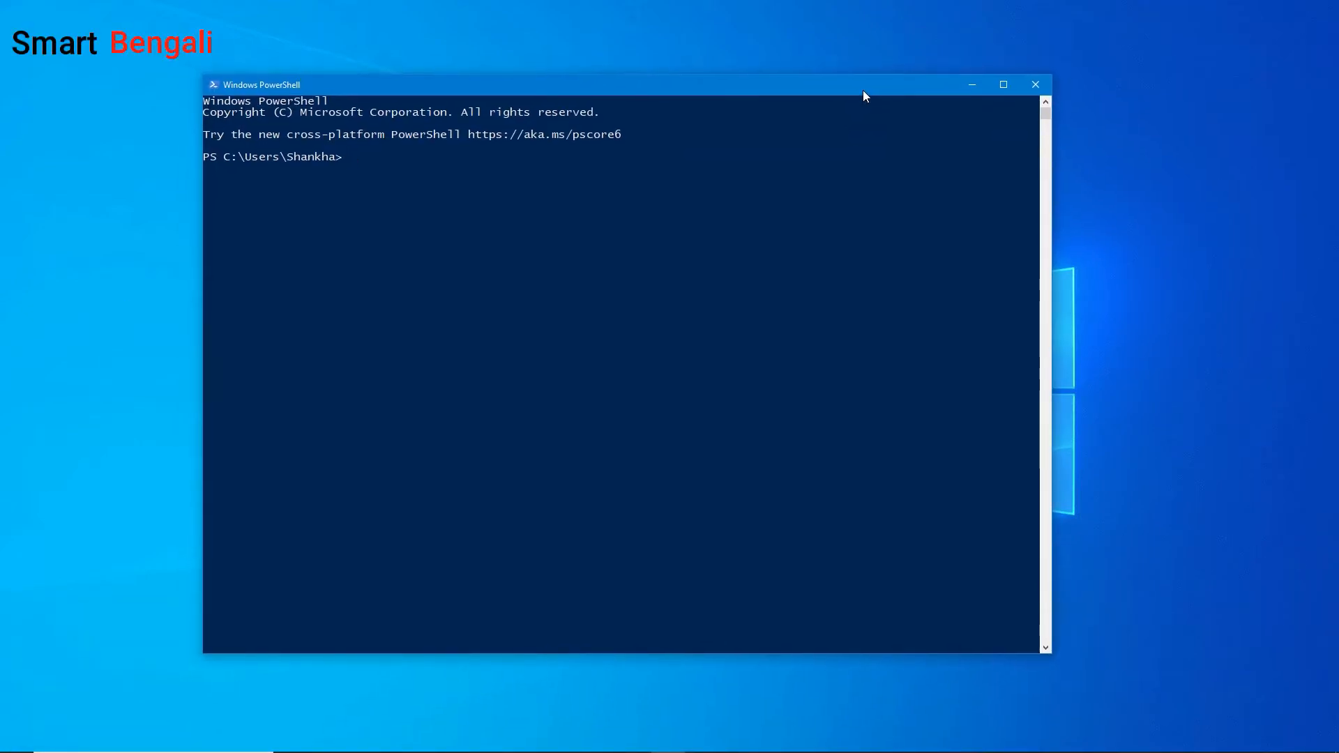
Step: Run get-disk in PowerShell to confirm both disks use GPT, then select Secure Boot State (Off) in System Information
type("get-")
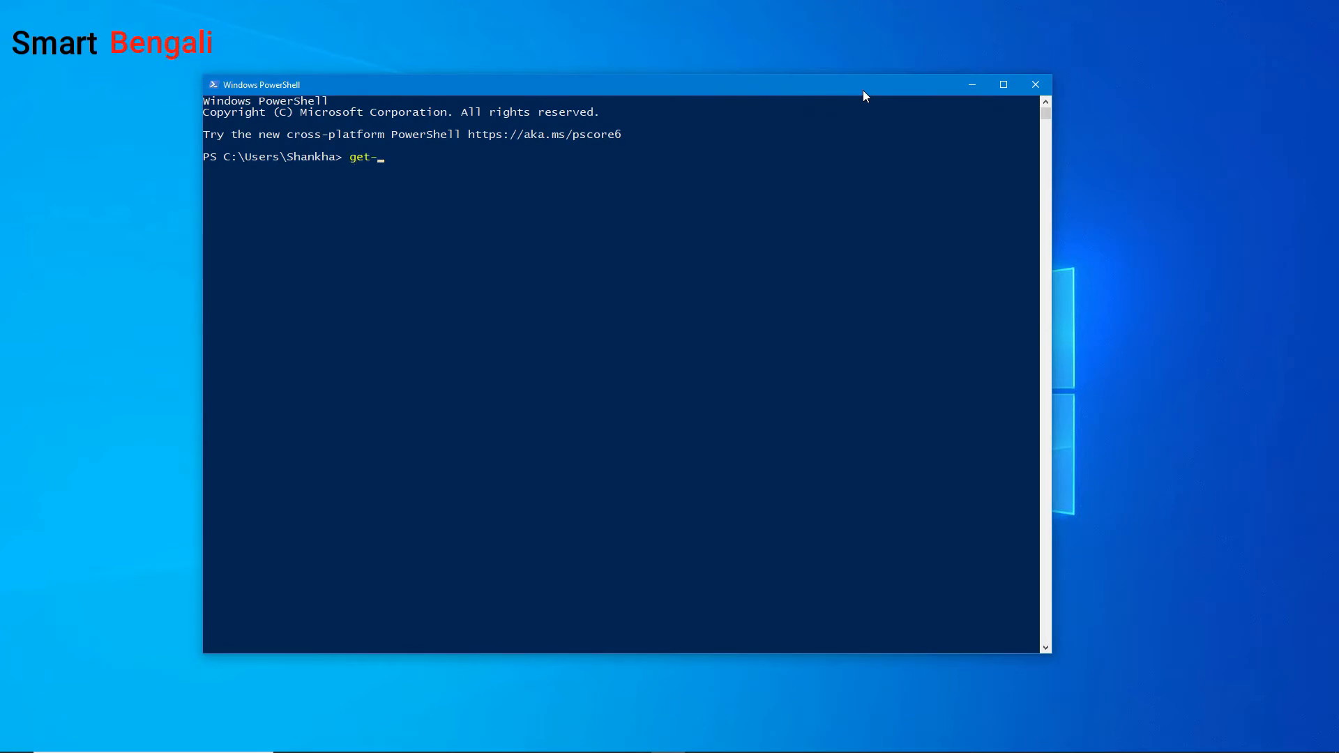
type("disk")
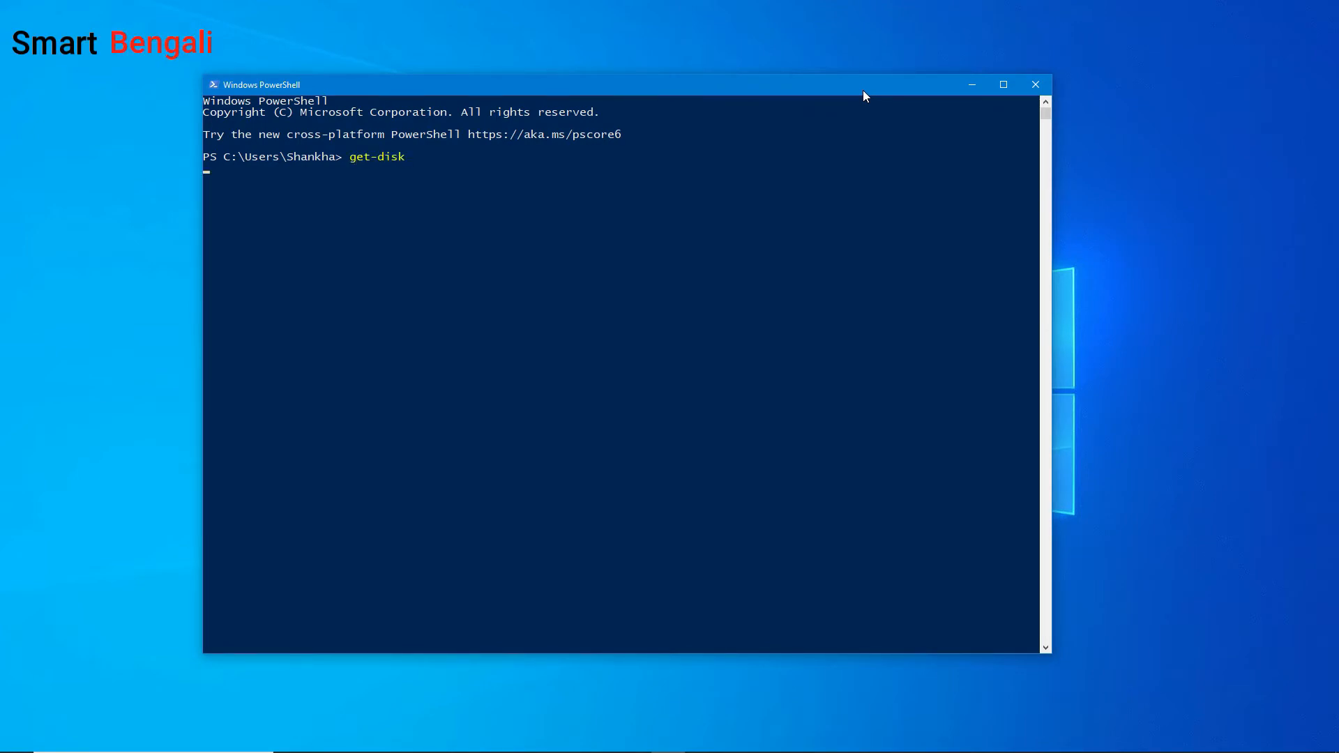
key("Return")
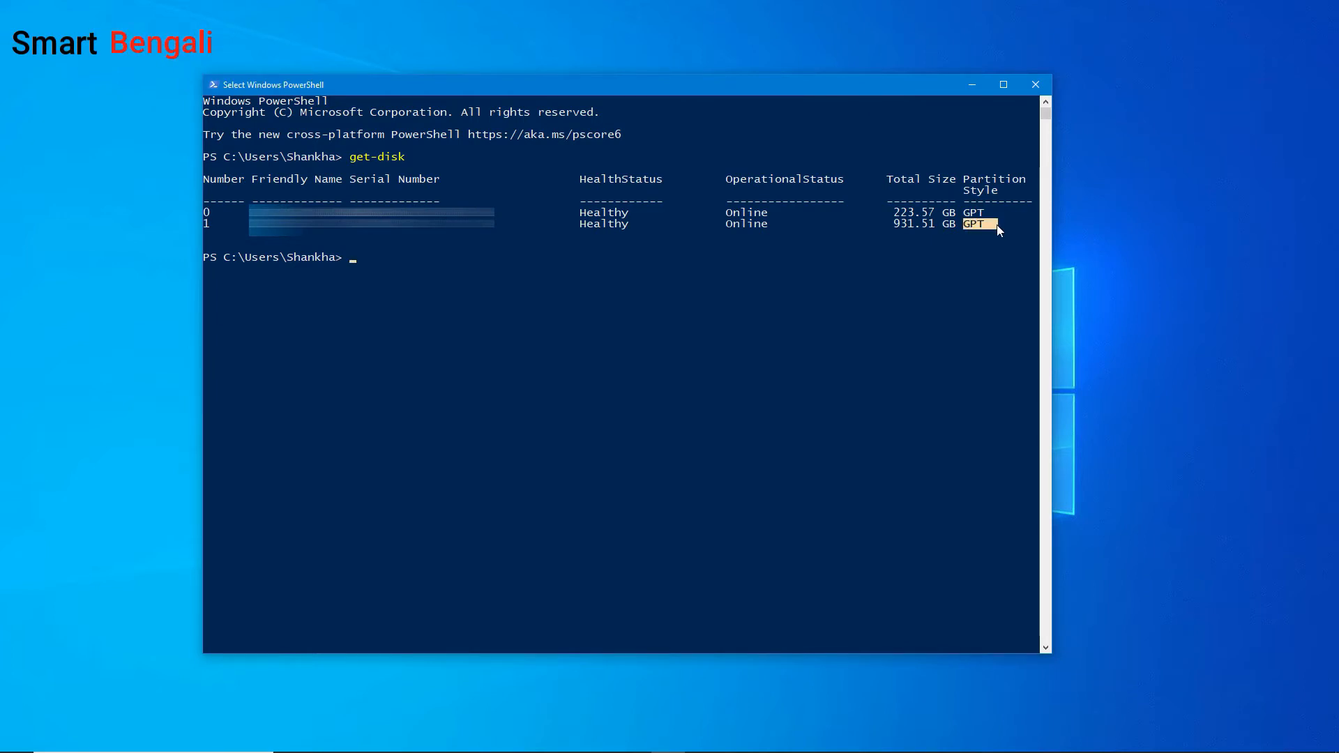
mouse_move(1021, 74)
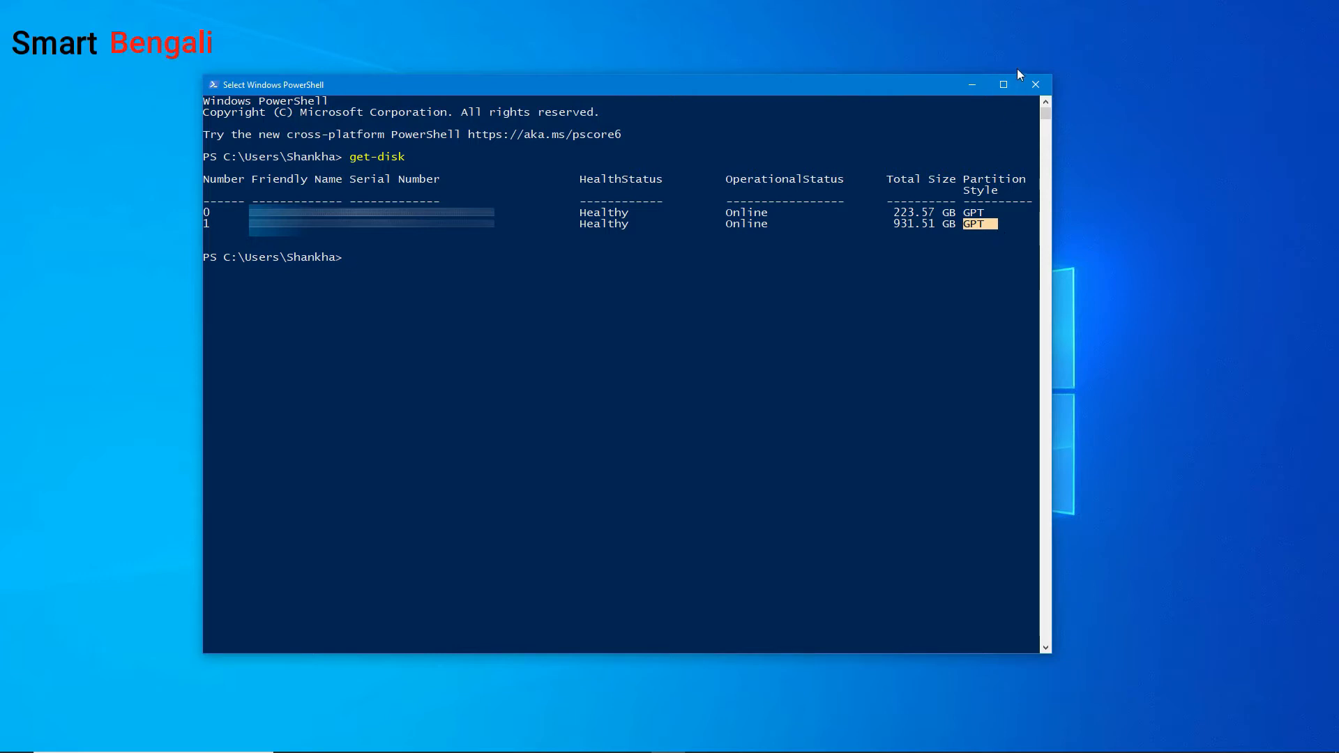
mouse_move(1036, 86)
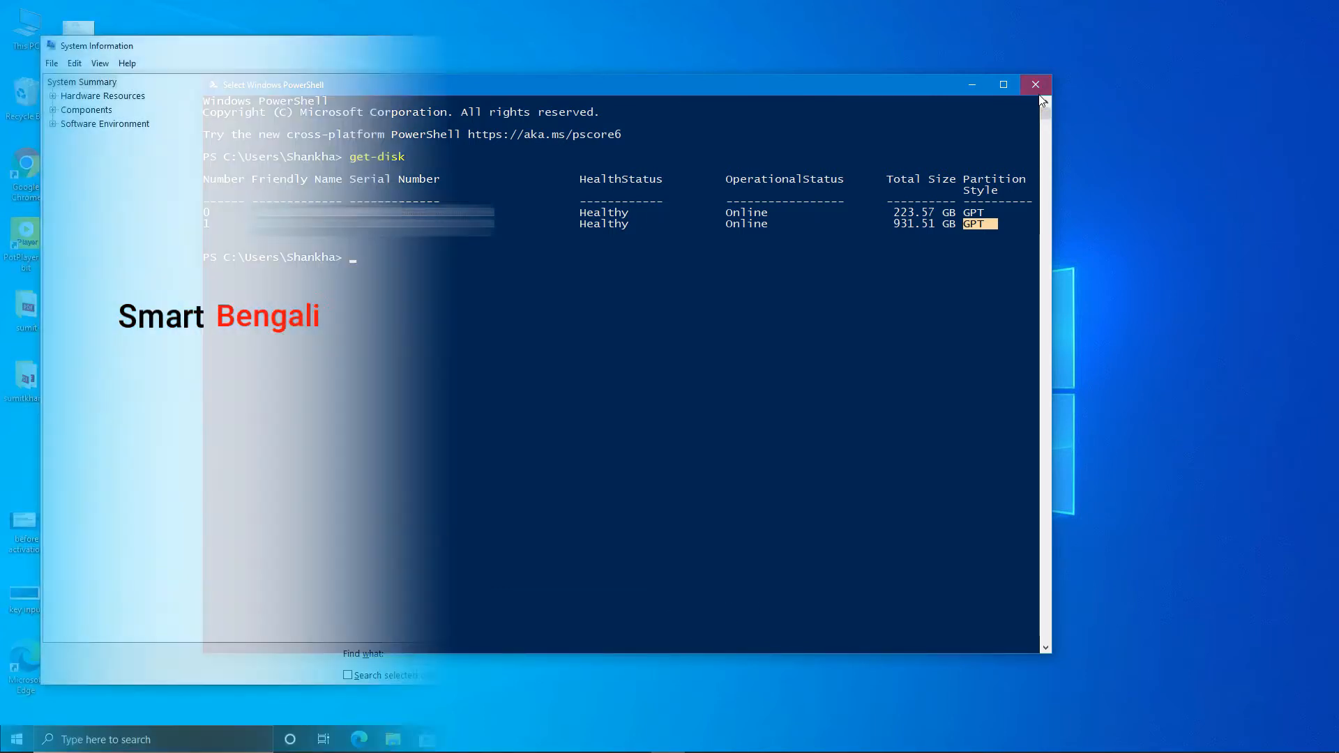
left_click(1037, 86)
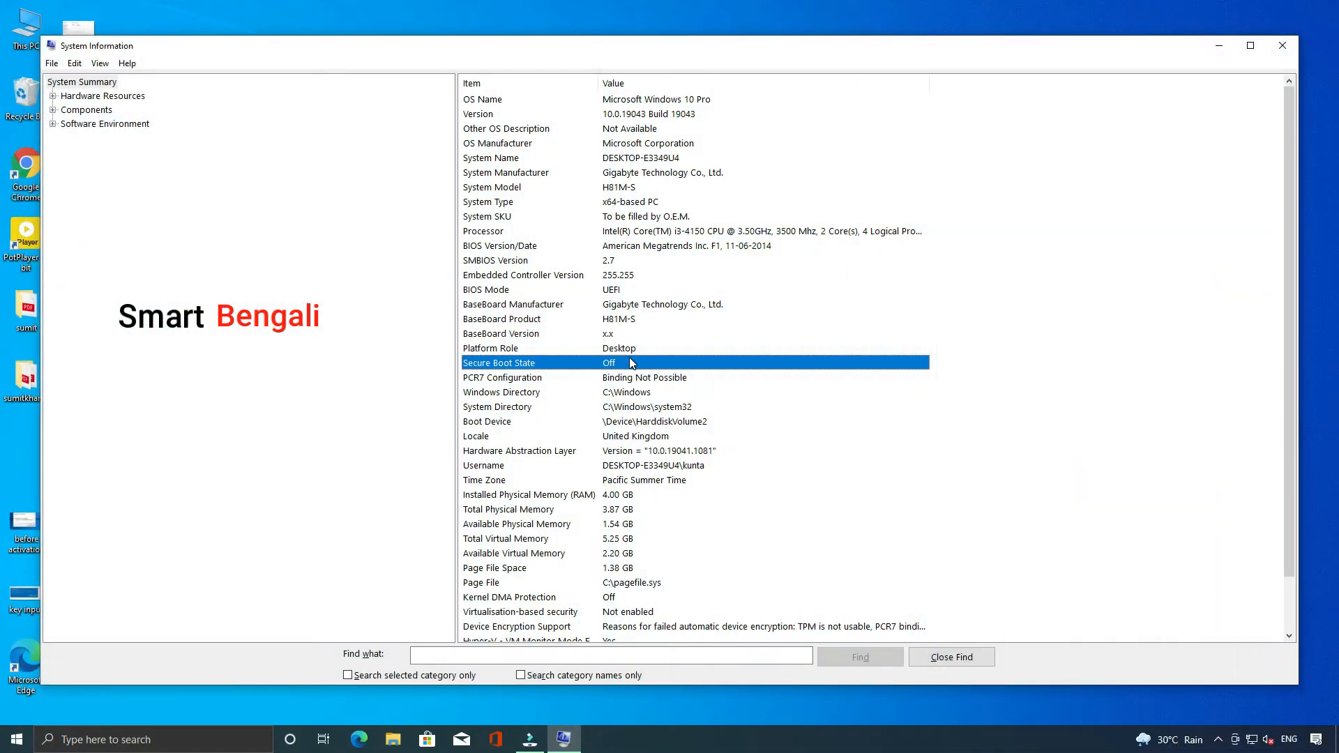